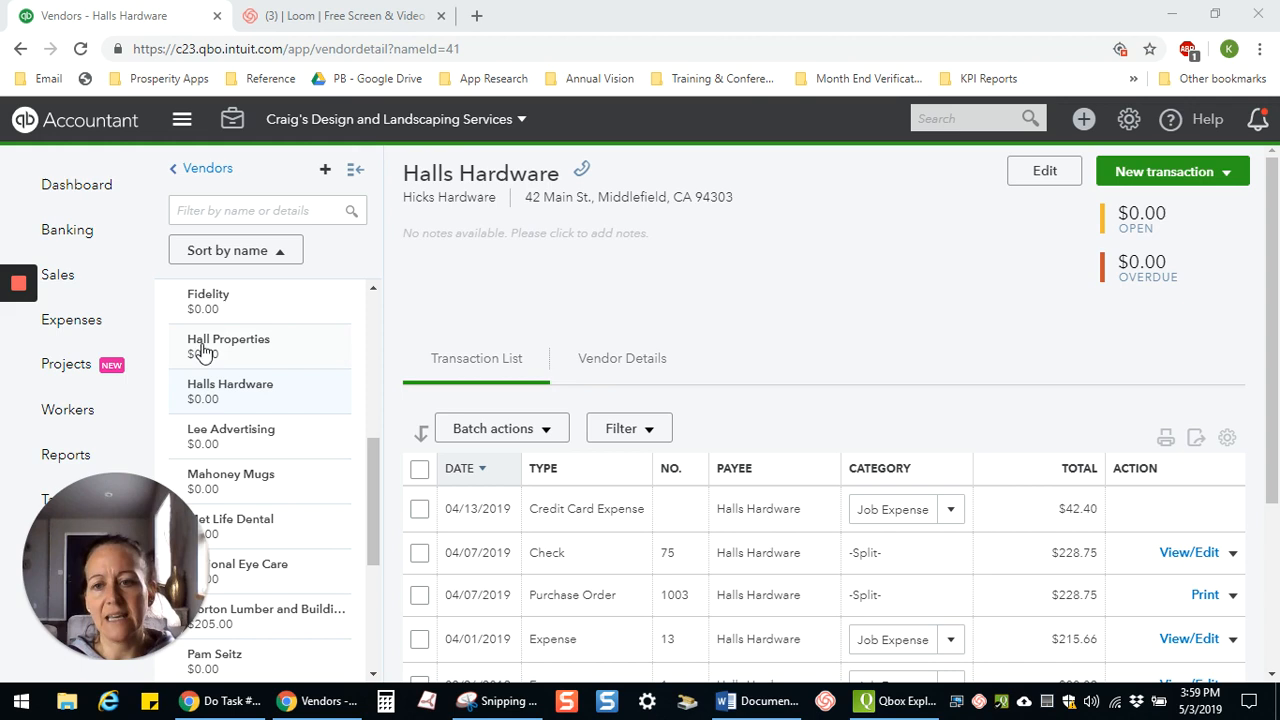
{"action": "mouse_move", "coordinate": [304, 464]}
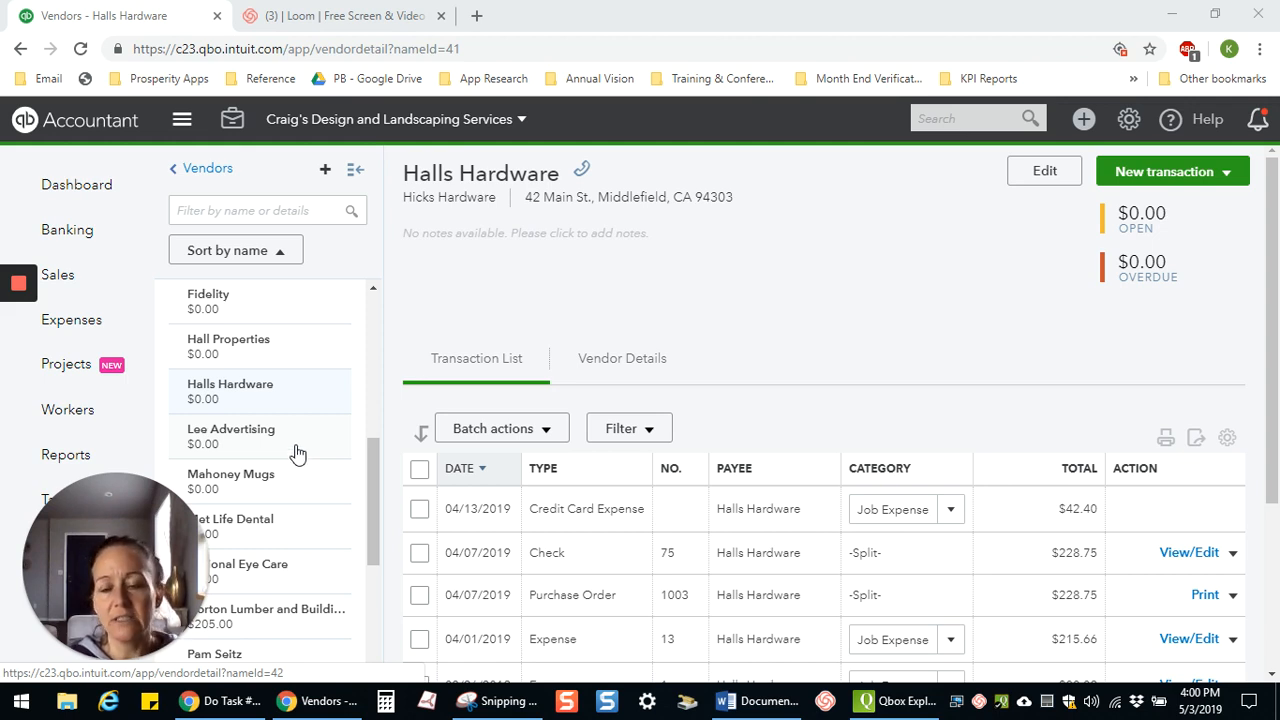
{"action": "mouse_move", "coordinate": [264, 370]}
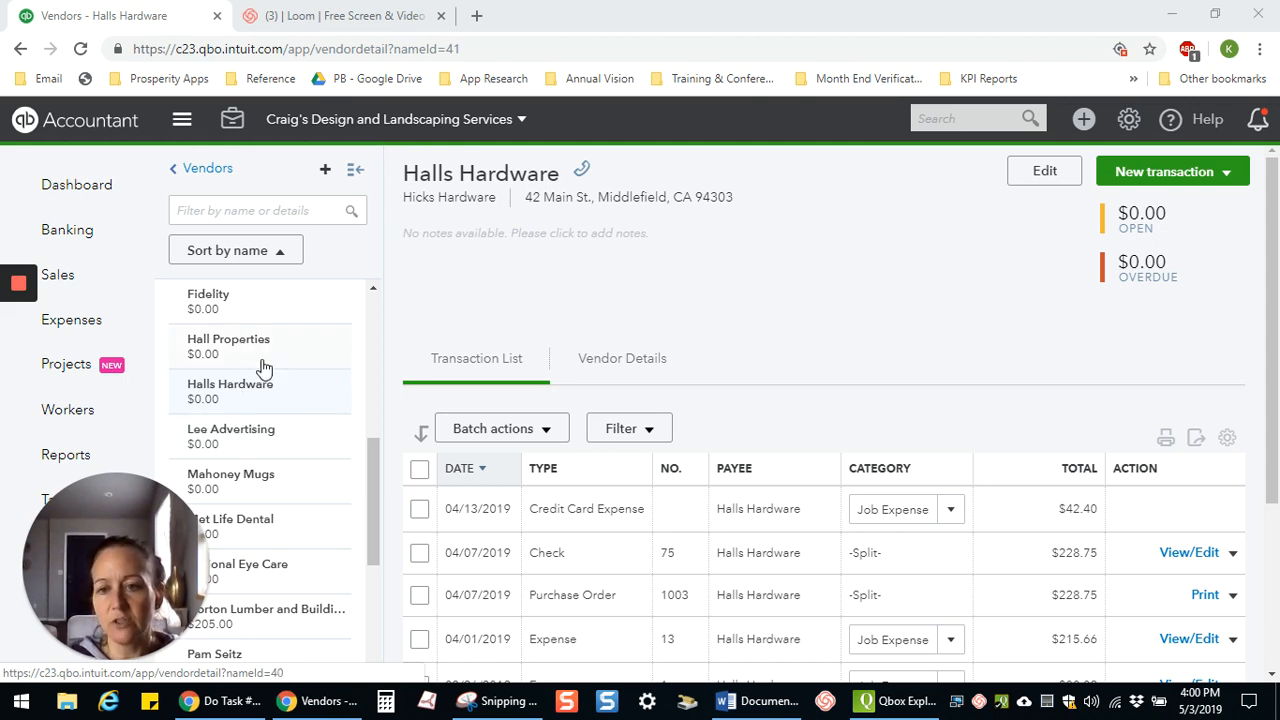
{"action": "mouse_move", "coordinate": [292, 384]}
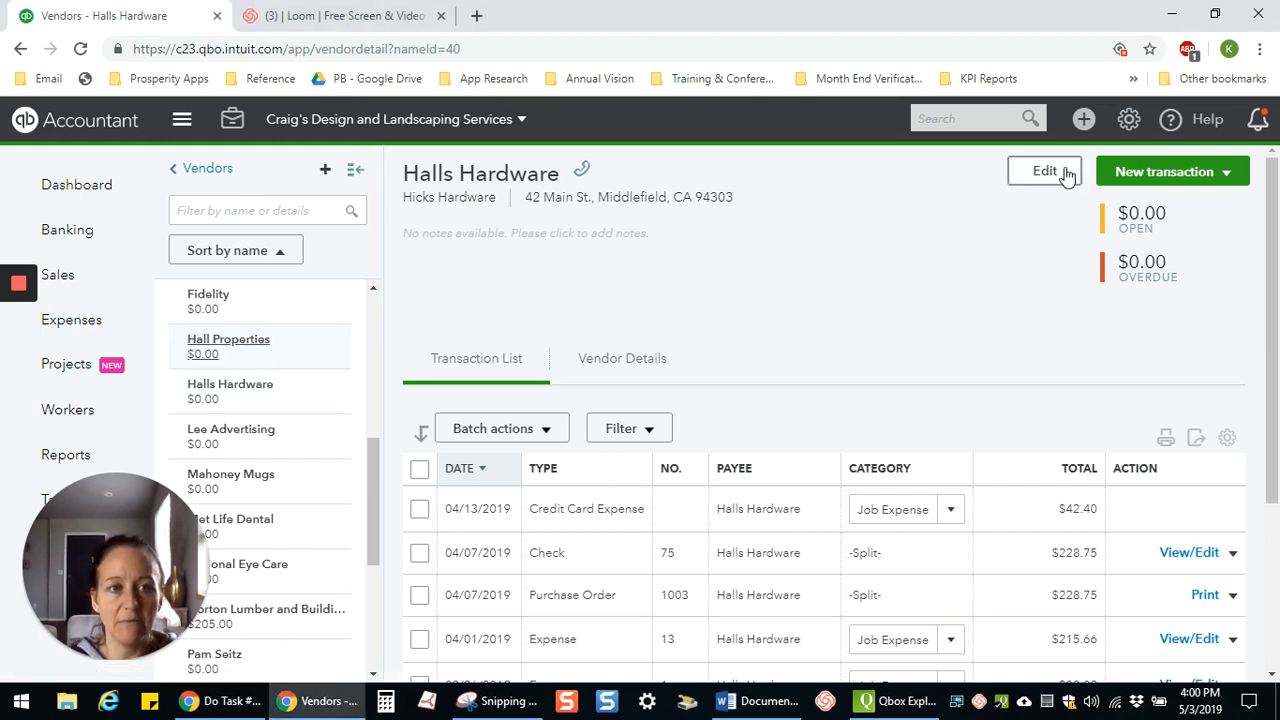
- Review Hall Properties' vendor details in the edit form and cancel without saving
{"action": "left_click", "coordinate": [1044, 172]}
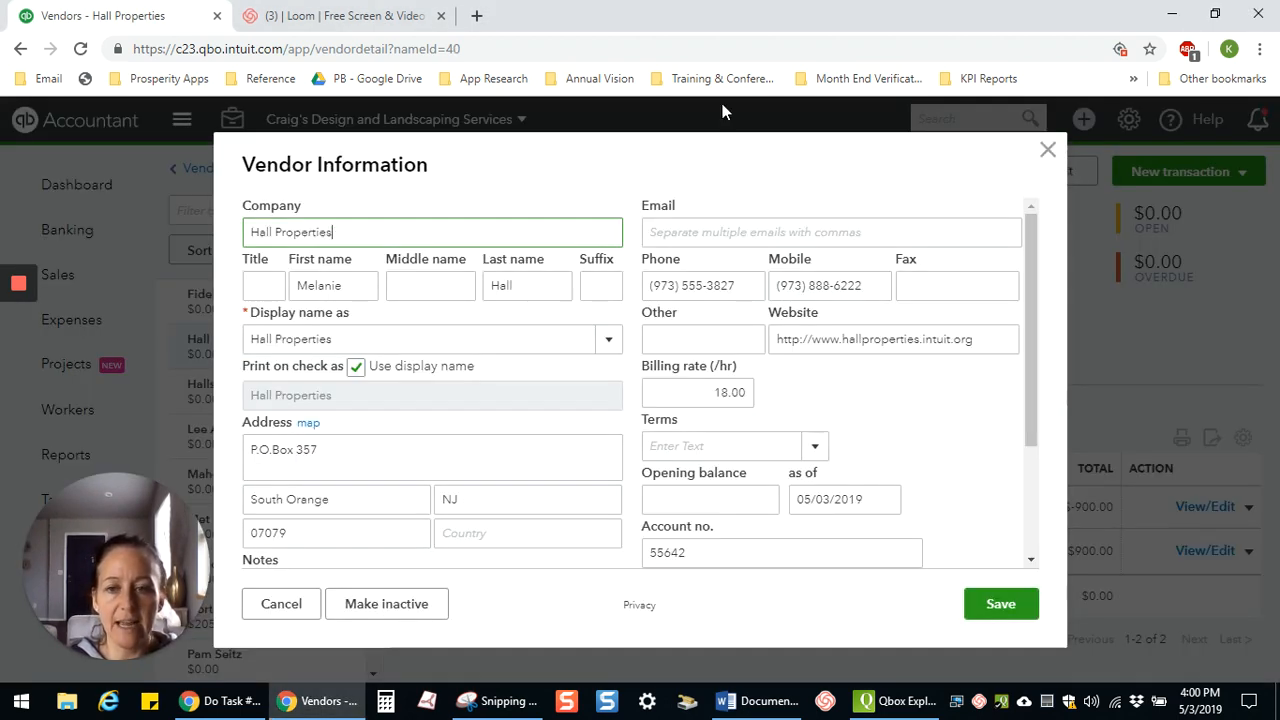
{"action": "mouse_move", "coordinate": [928, 420]}
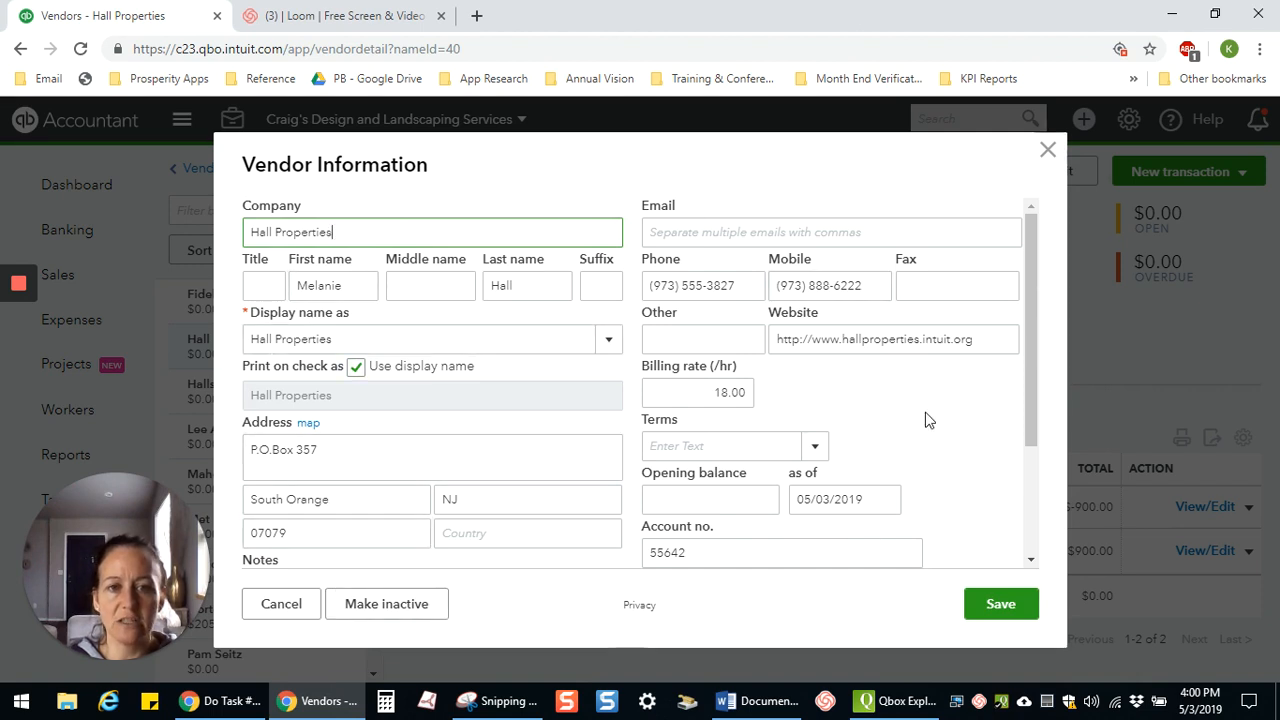
{"action": "mouse_move", "coordinate": [564, 588]}
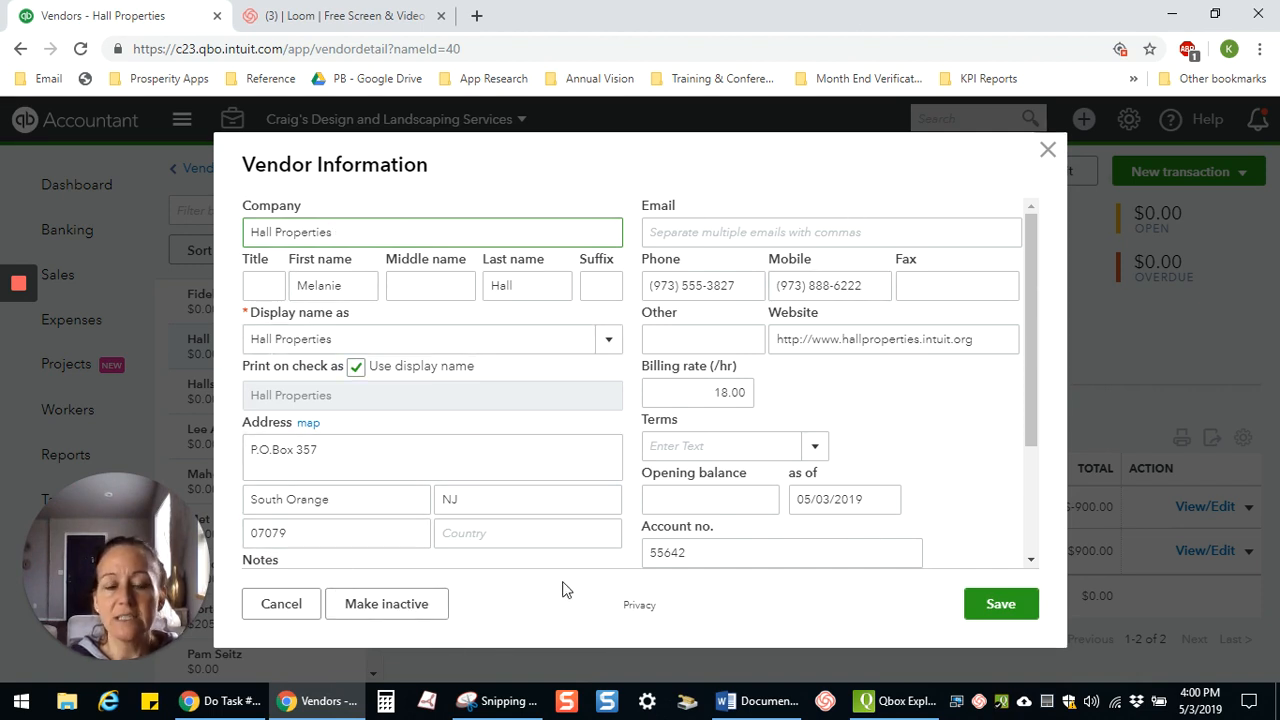
{"action": "mouse_move", "coordinate": [570, 580]}
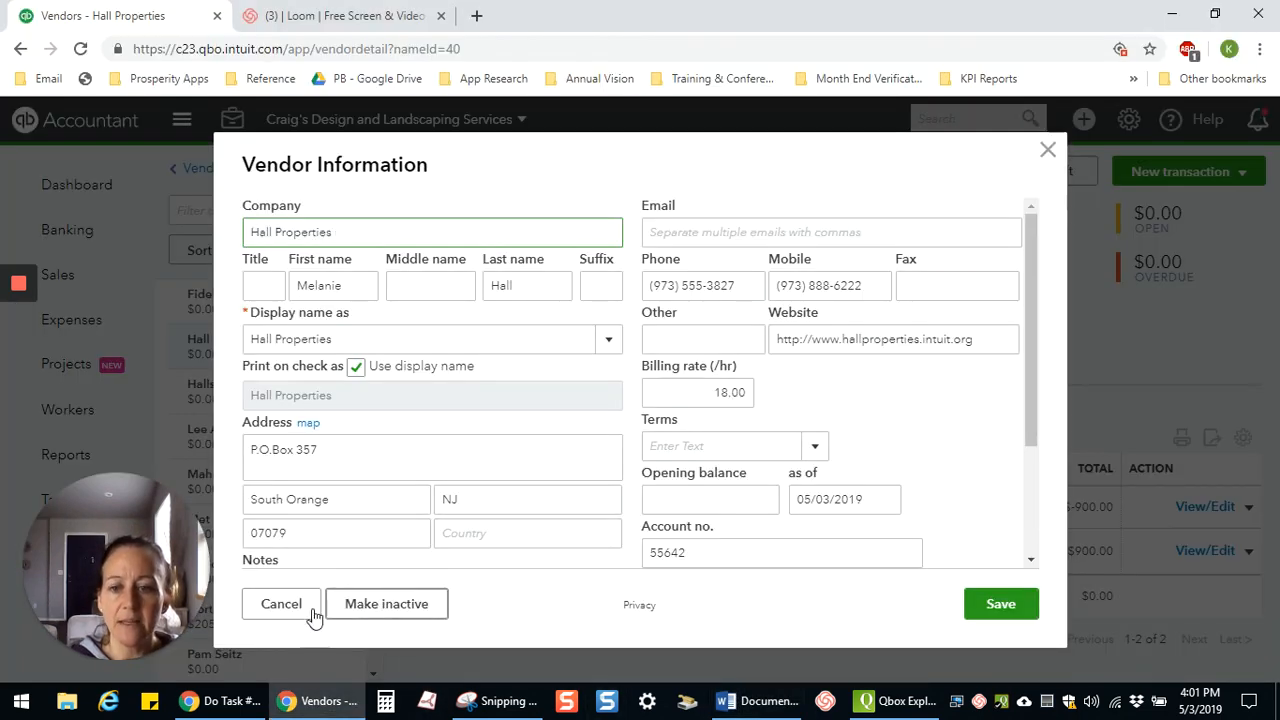
{"action": "left_click", "coordinate": [280, 604]}
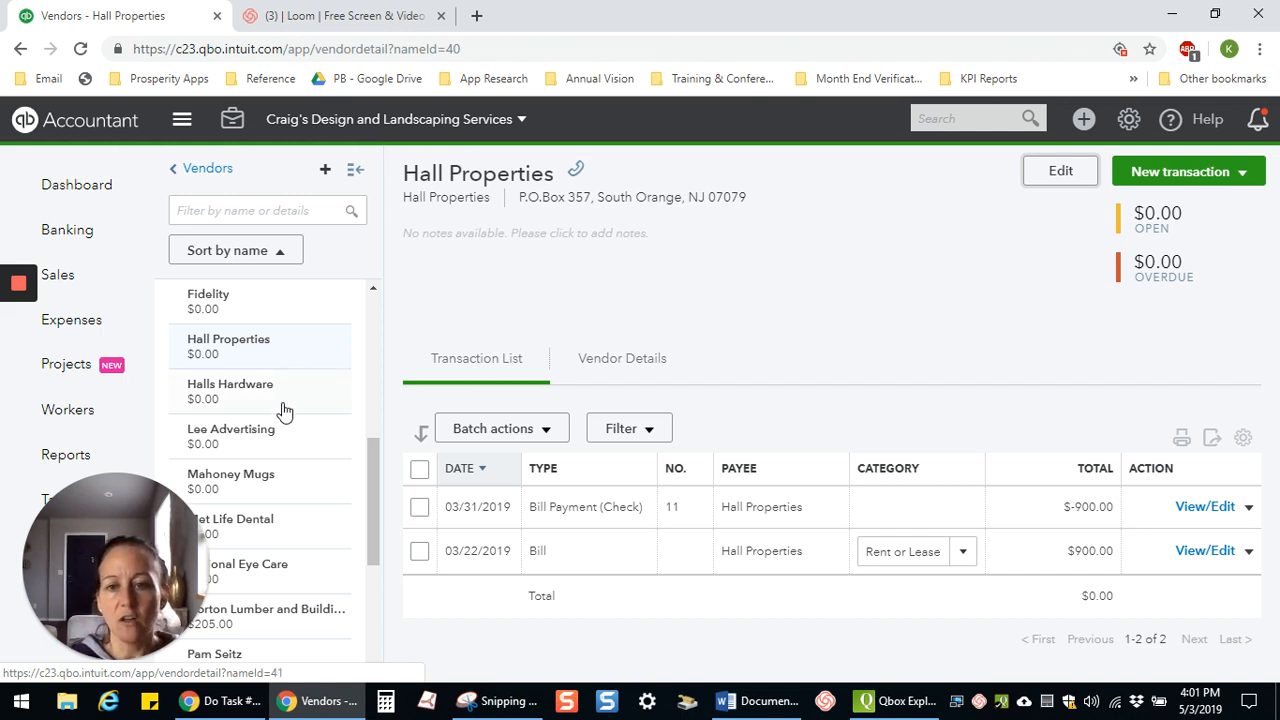
{"action": "mouse_move", "coordinate": [252, 390]}
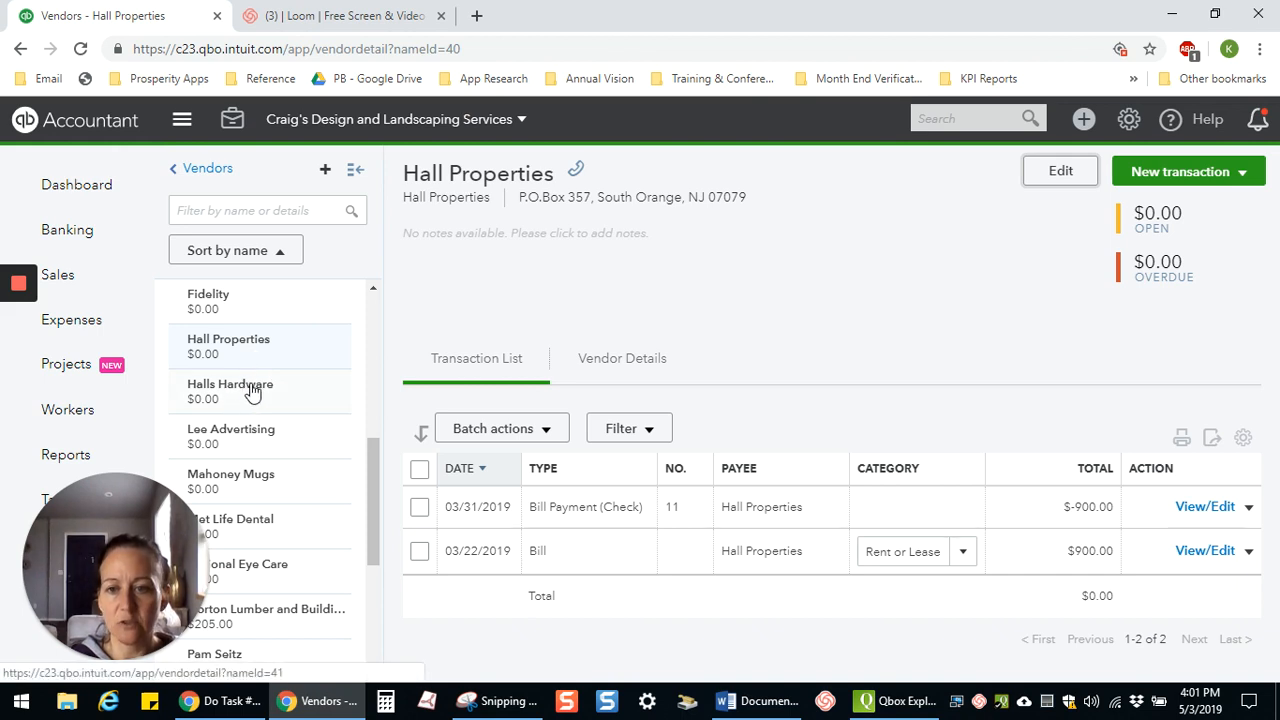
- Look over Halls Hardware's vendor details once and back out without changes
{"action": "left_click", "coordinate": [230, 390]}
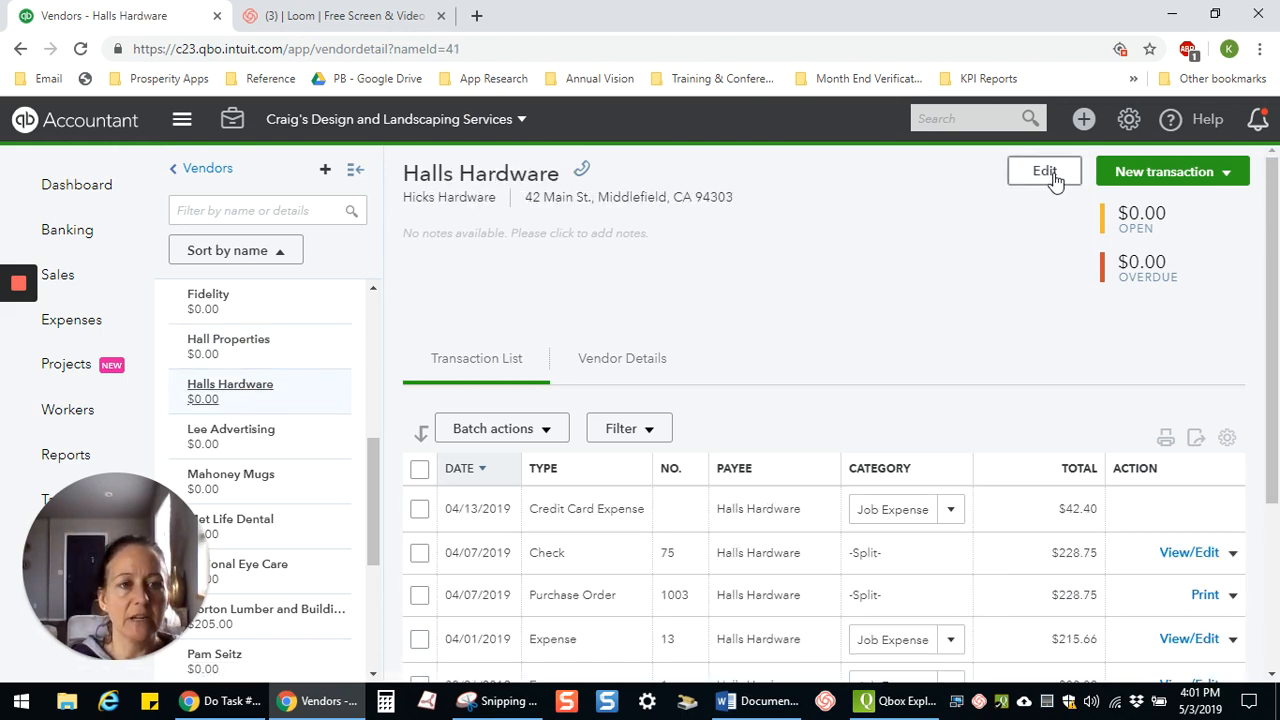
{"action": "left_click", "coordinate": [1044, 172]}
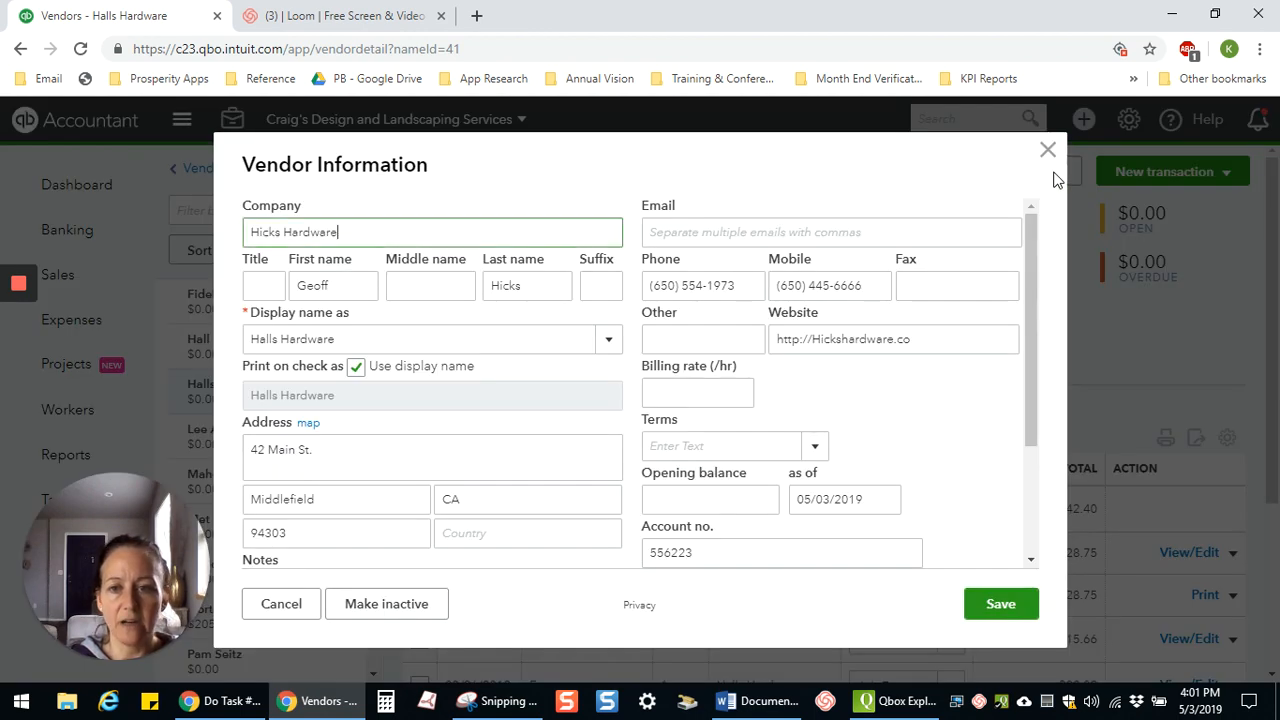
{"action": "mouse_move", "coordinate": [330, 324]}
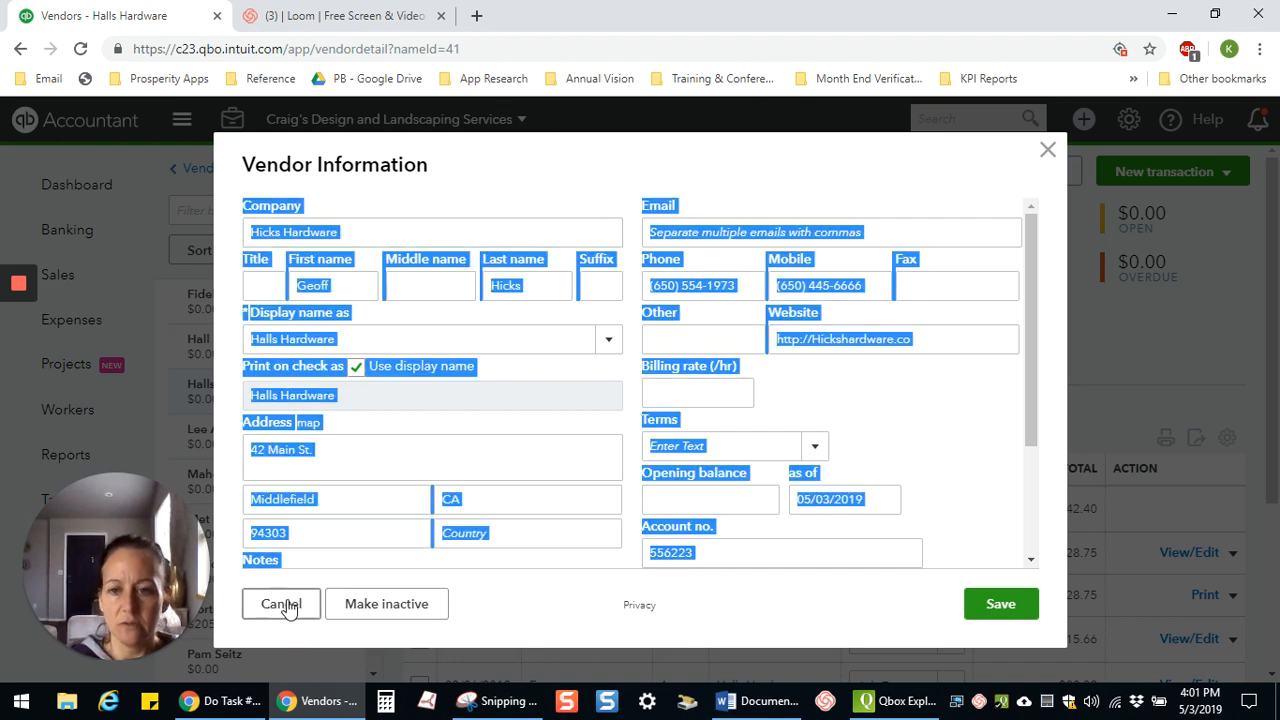
{"action": "left_click", "coordinate": [280, 604]}
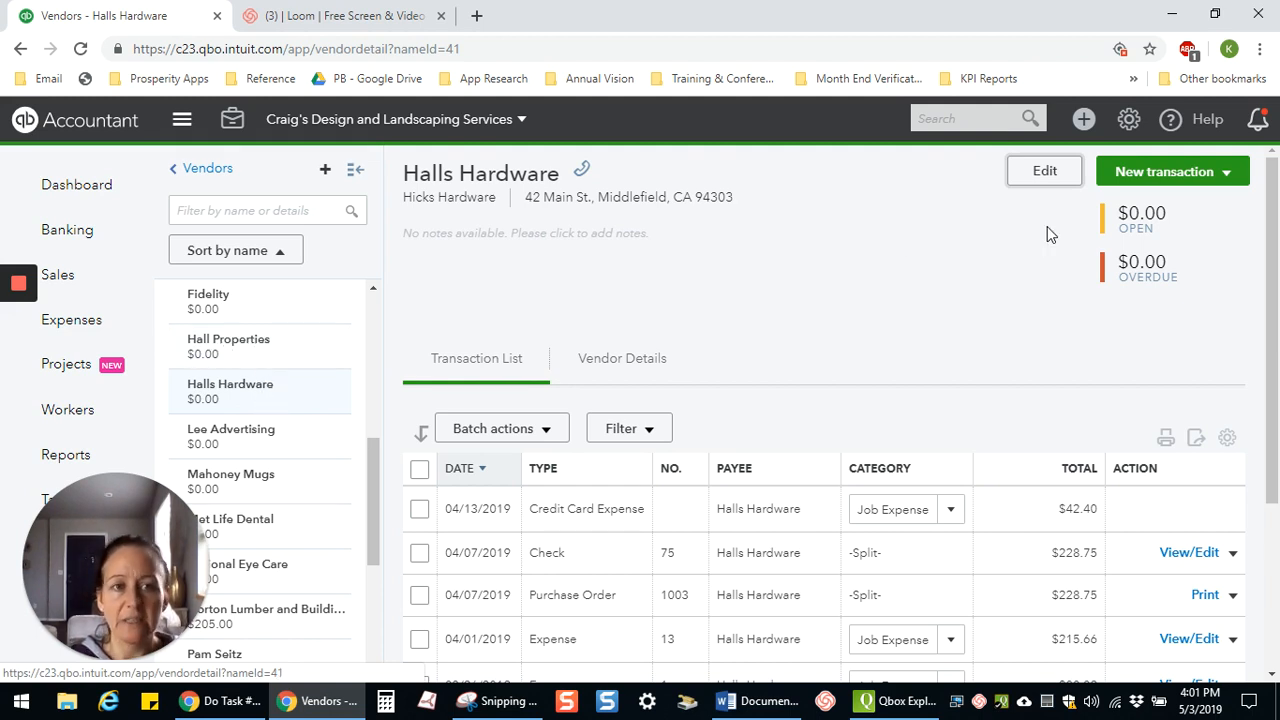
- Rename Halls Hardware's display name to Hall Properties and save, confirming the merge
{"action": "left_click", "coordinate": [1044, 170]}
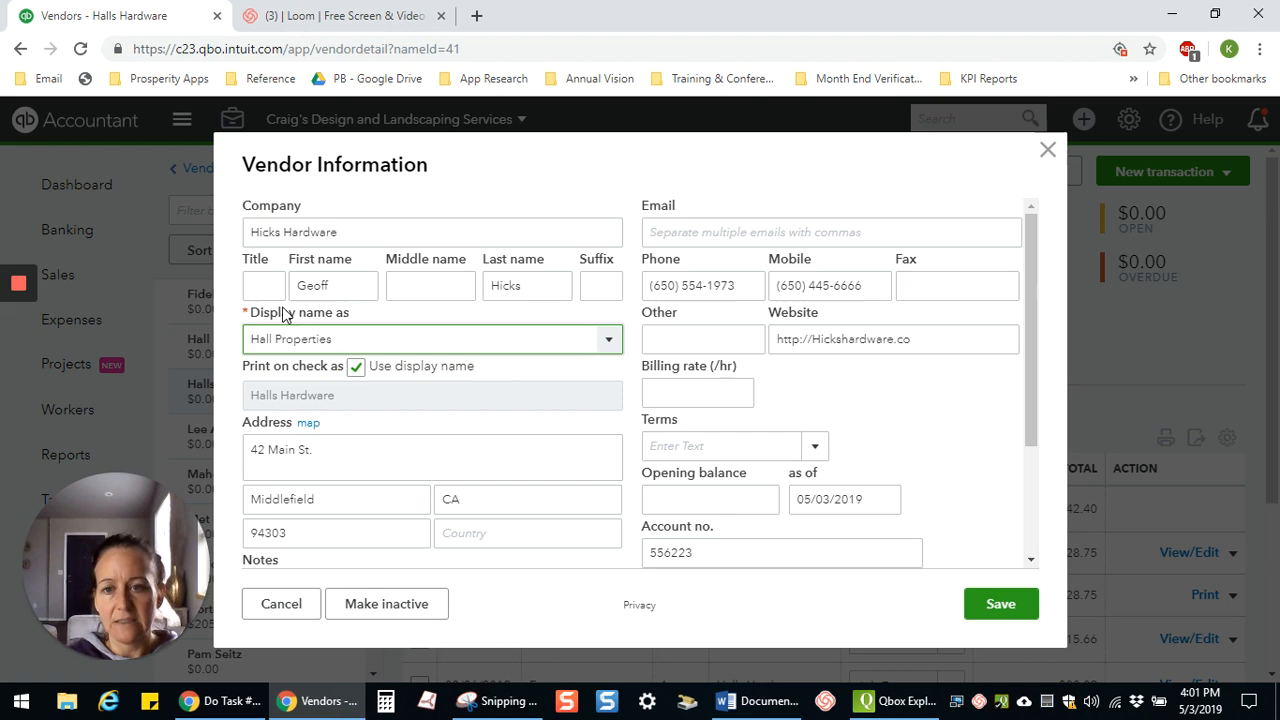
{"action": "left_click", "coordinate": [1000, 604]}
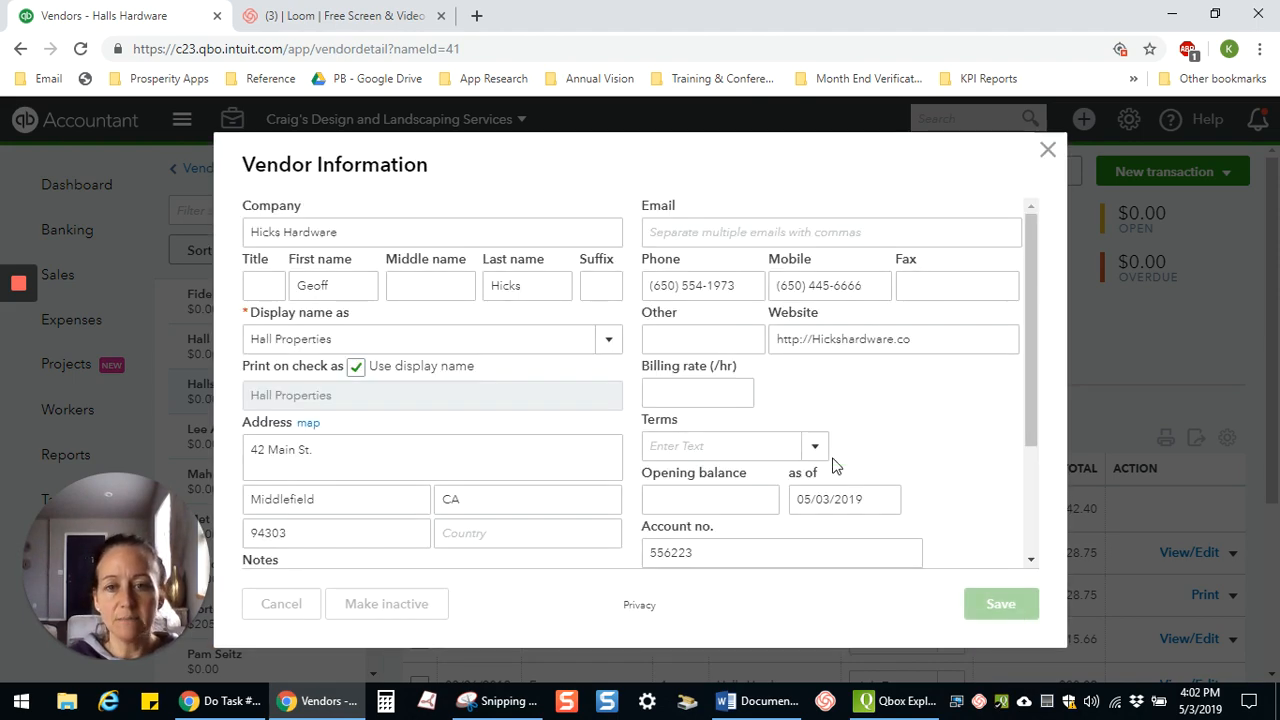
{"action": "left_click", "coordinate": [1000, 604]}
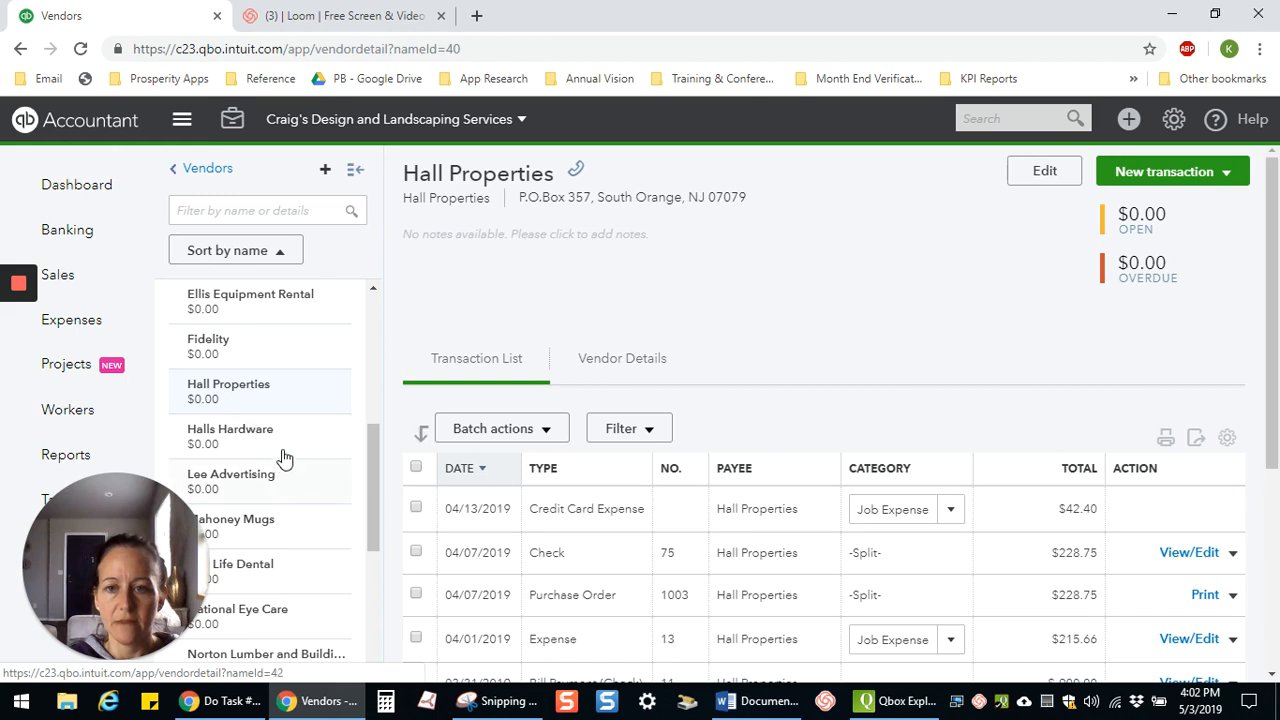
{"action": "left_click", "coordinate": [230, 436]}
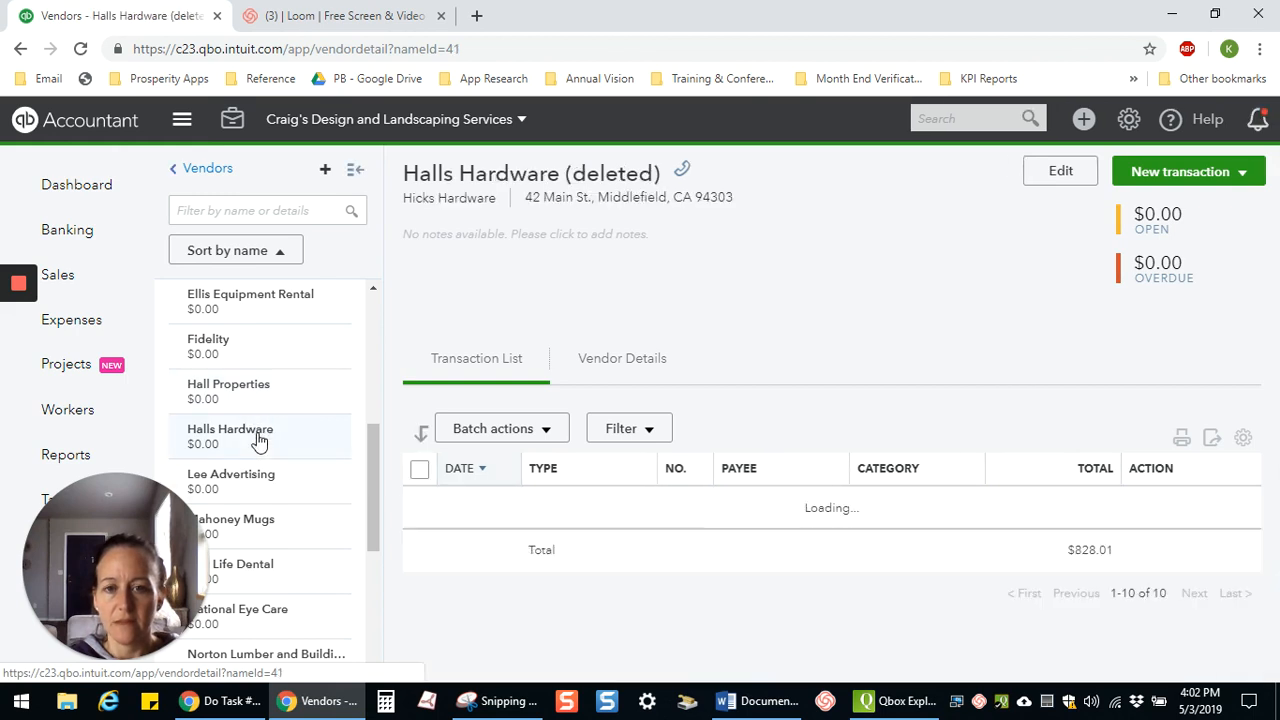
{"action": "left_click", "coordinate": [230, 436]}
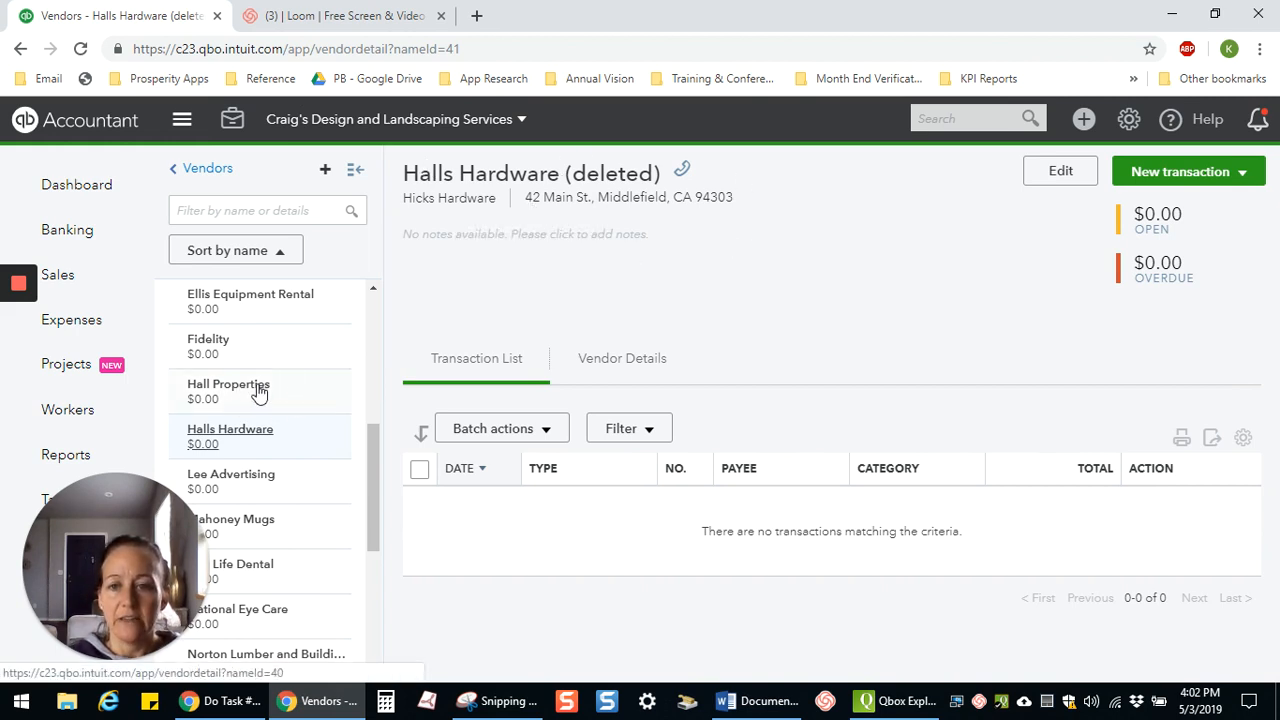
{"action": "left_click", "coordinate": [228, 384]}
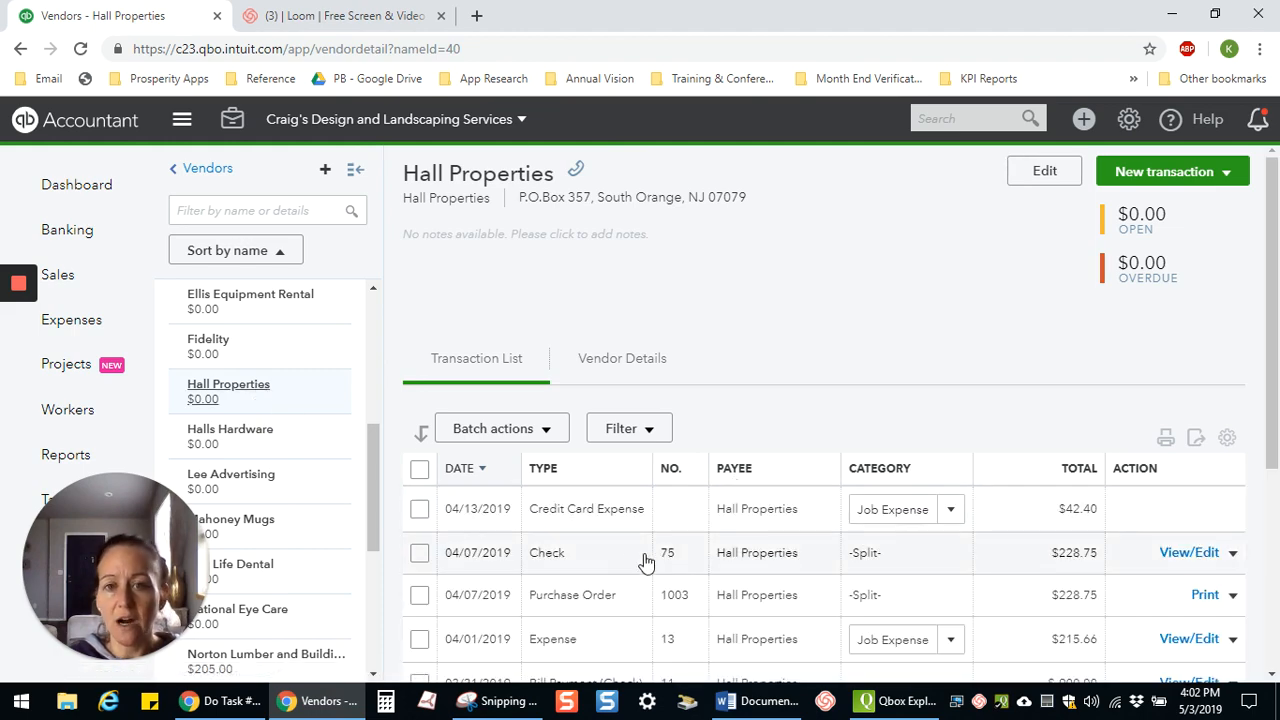
{"action": "mouse_move", "coordinate": [712, 550]}
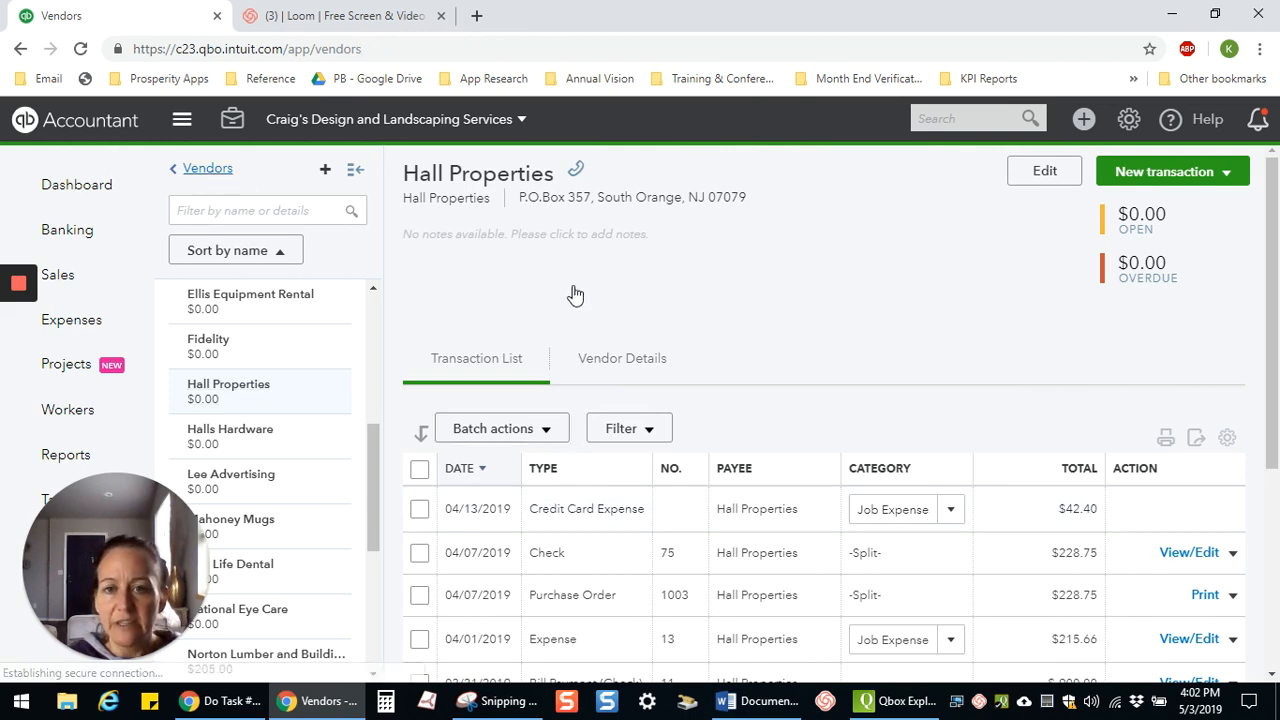
- Return to the Vendors list and check its column options, confirming Halls Hardware is gone
{"action": "left_click", "coordinate": [208, 168]}
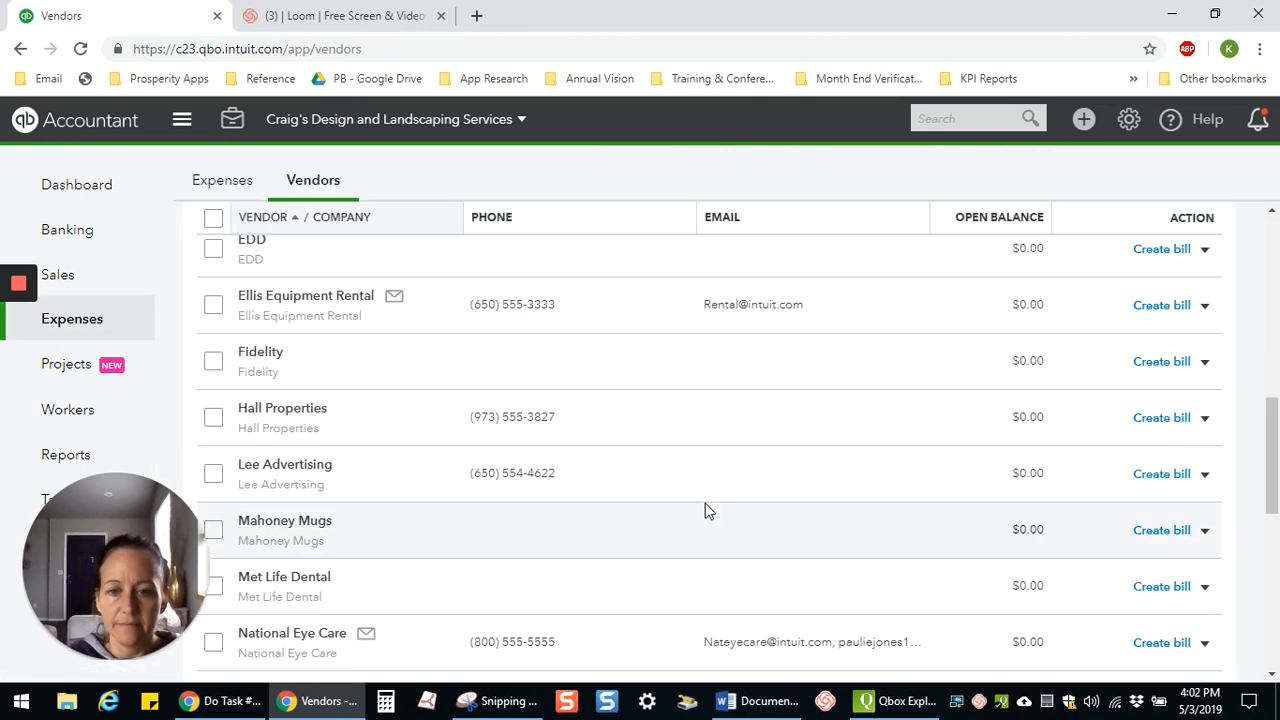
{"action": "mouse_move", "coordinate": [240, 436]}
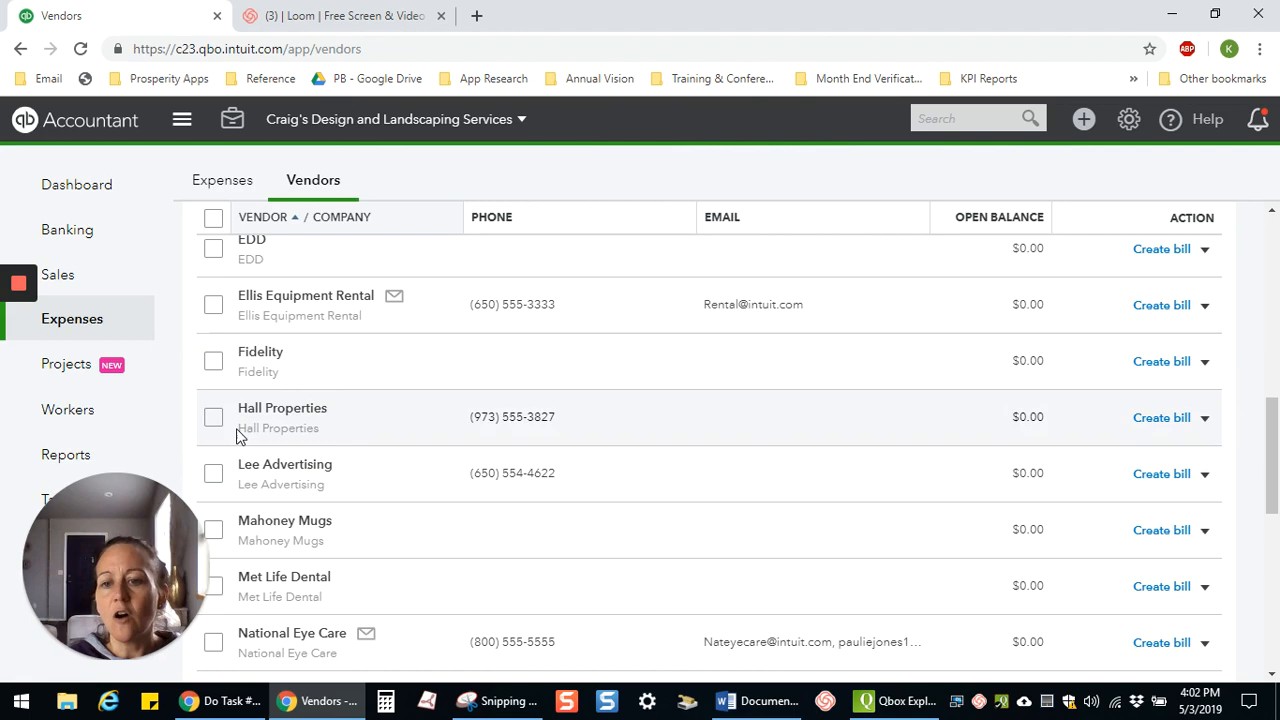
{"action": "mouse_move", "coordinate": [358, 436]}
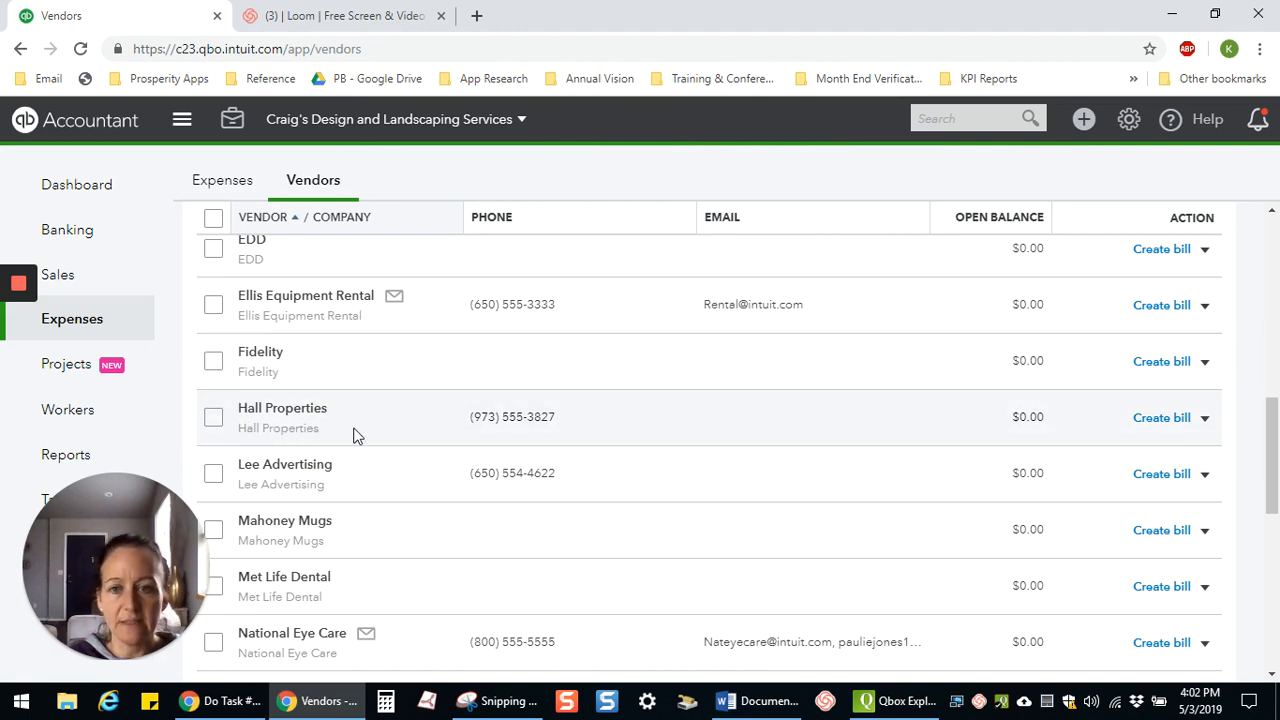
{"action": "mouse_move", "coordinate": [560, 542]}
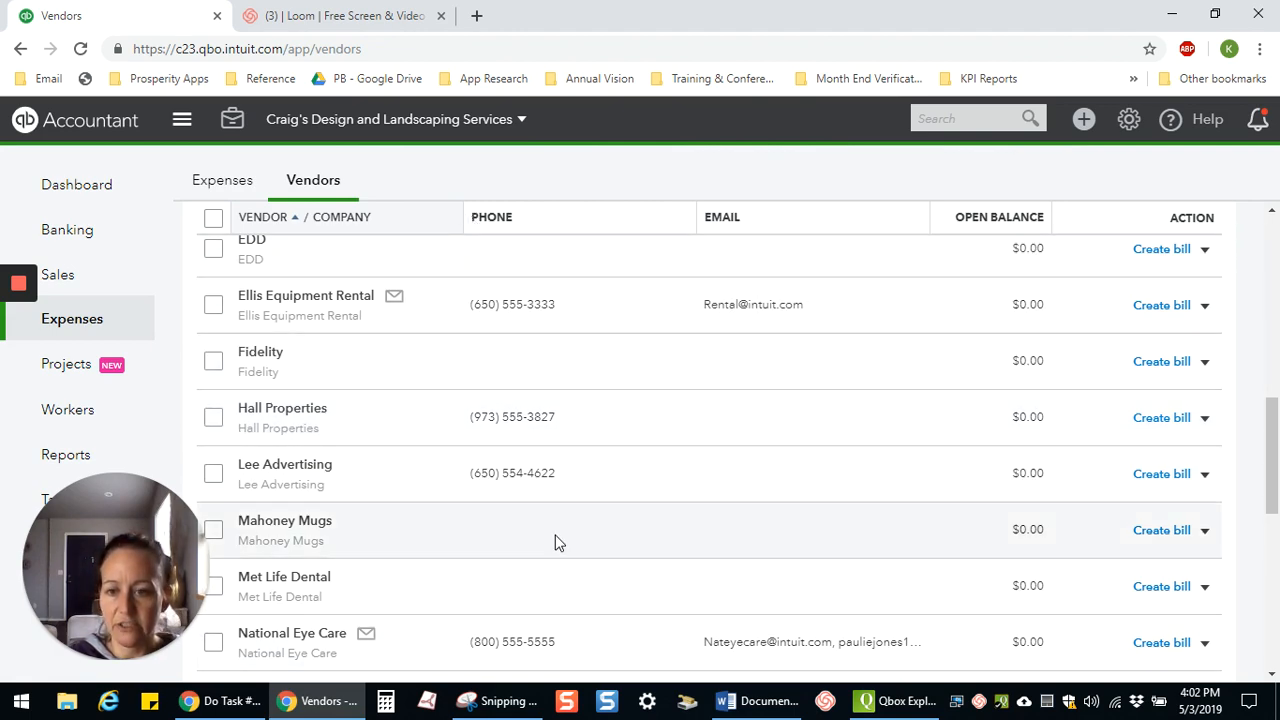
{"action": "scroll", "scroll_direction": "up", "scroll_amount": 3}
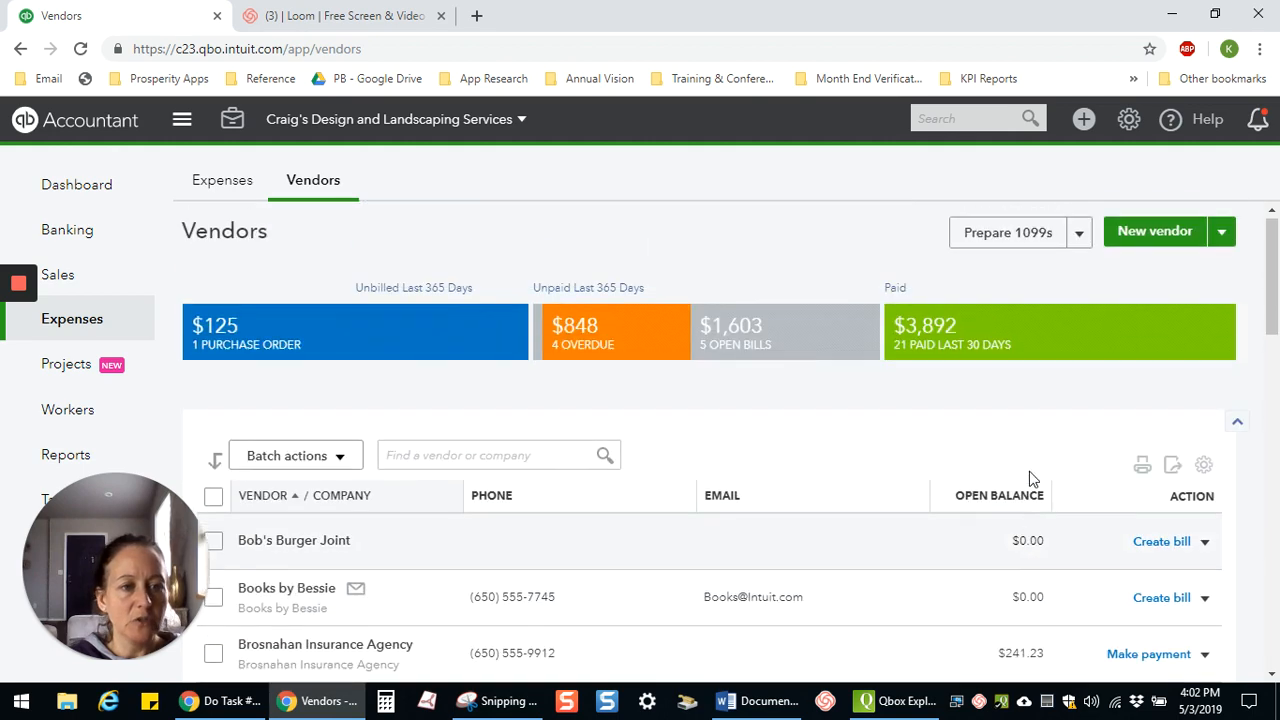
{"action": "left_click", "coordinate": [1204, 464]}
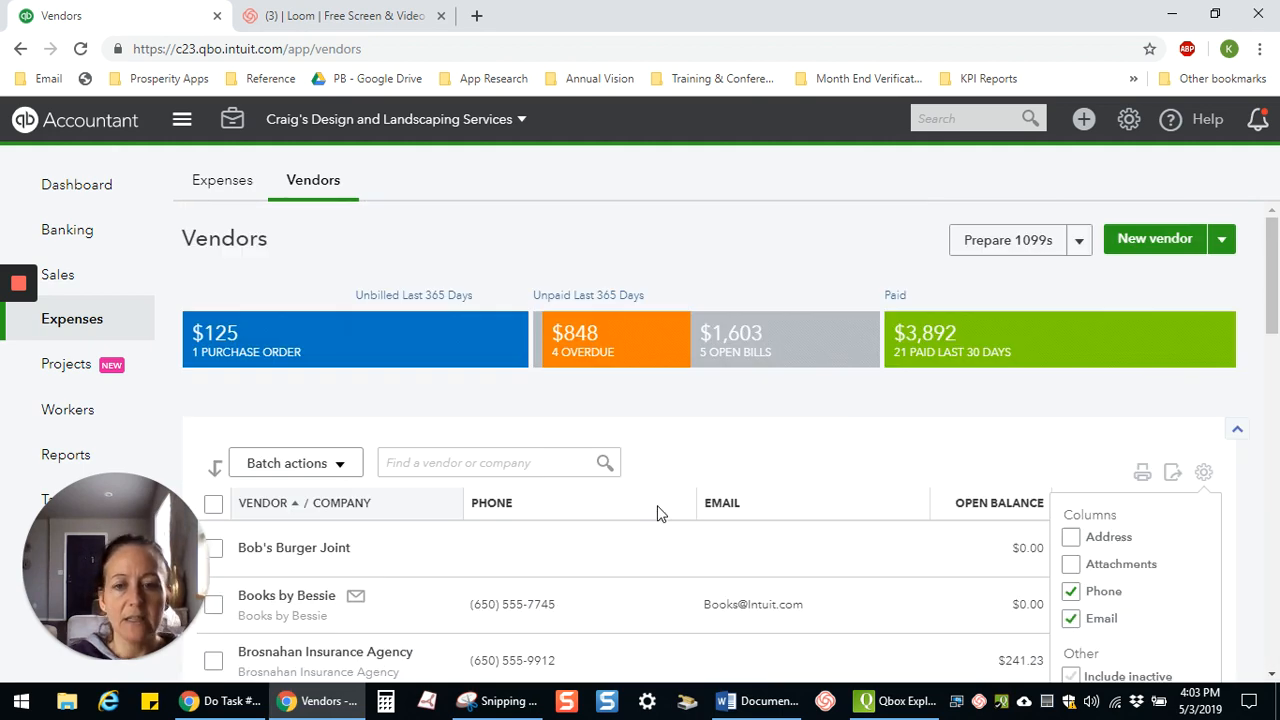
{"action": "scroll", "scroll_direction": "down", "scroll_amount": 3}
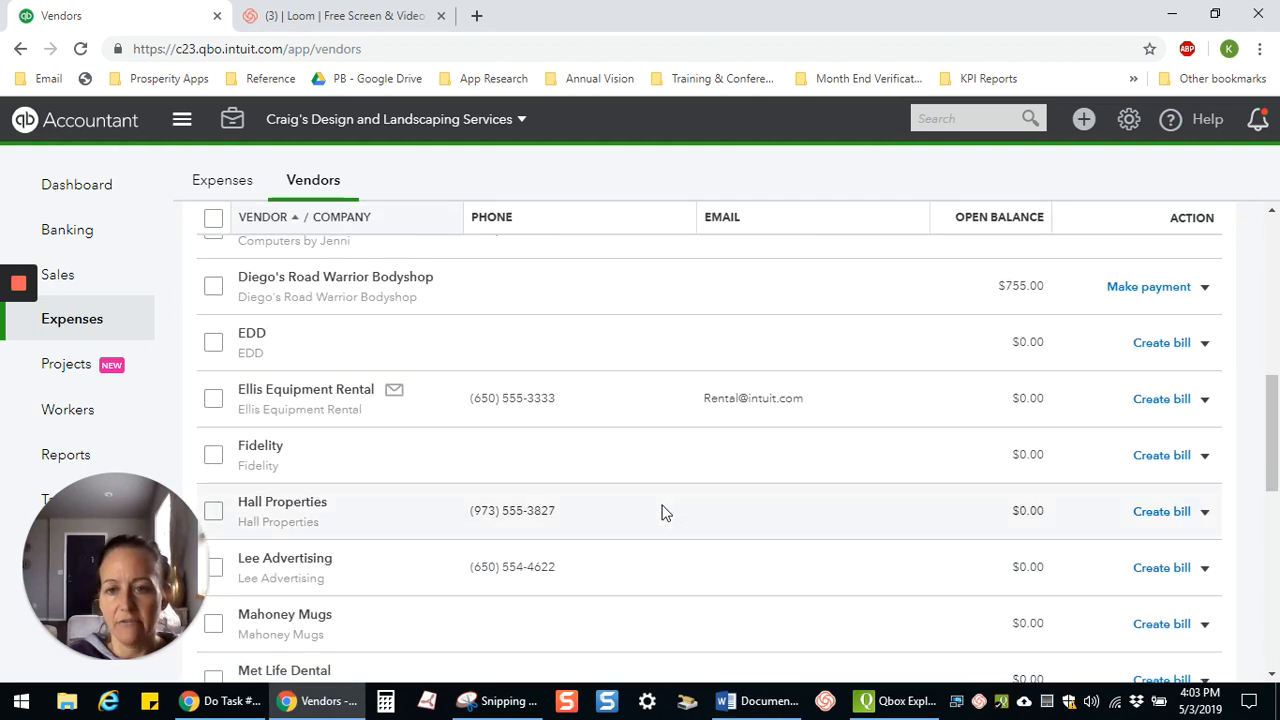
{"action": "mouse_move", "coordinate": [570, 548]}
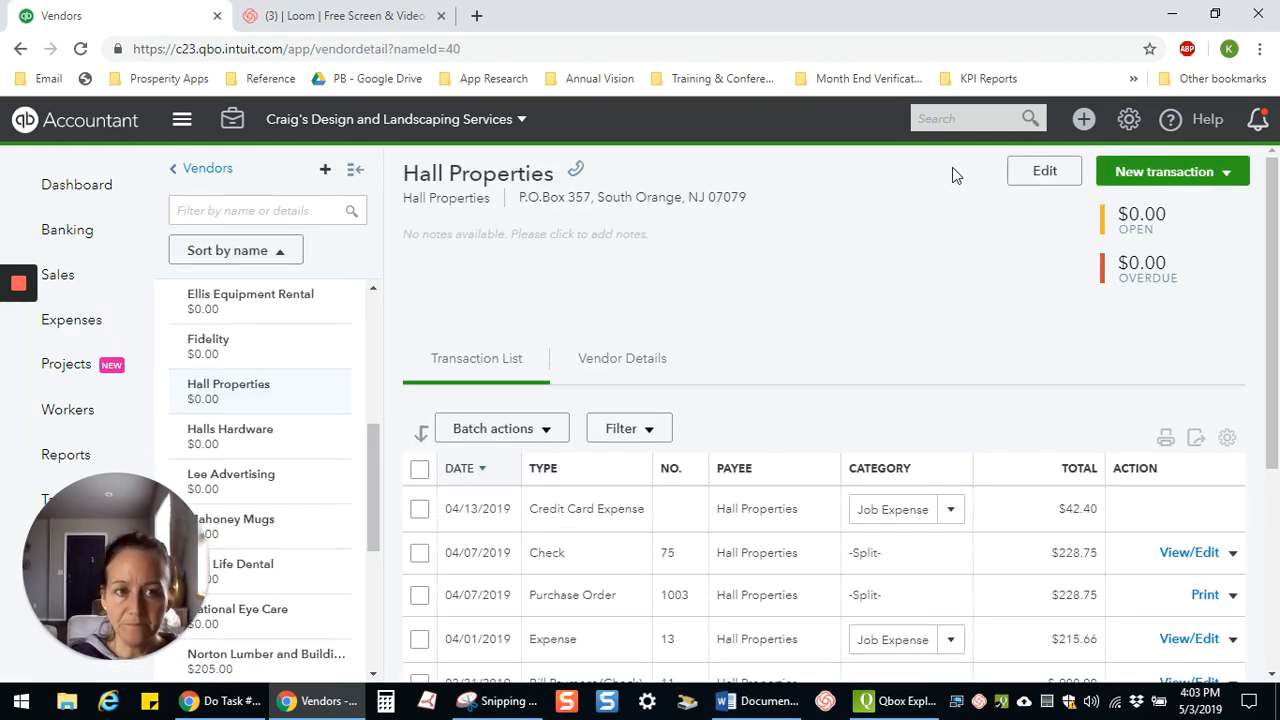
{"action": "left_click", "coordinate": [1044, 170]}
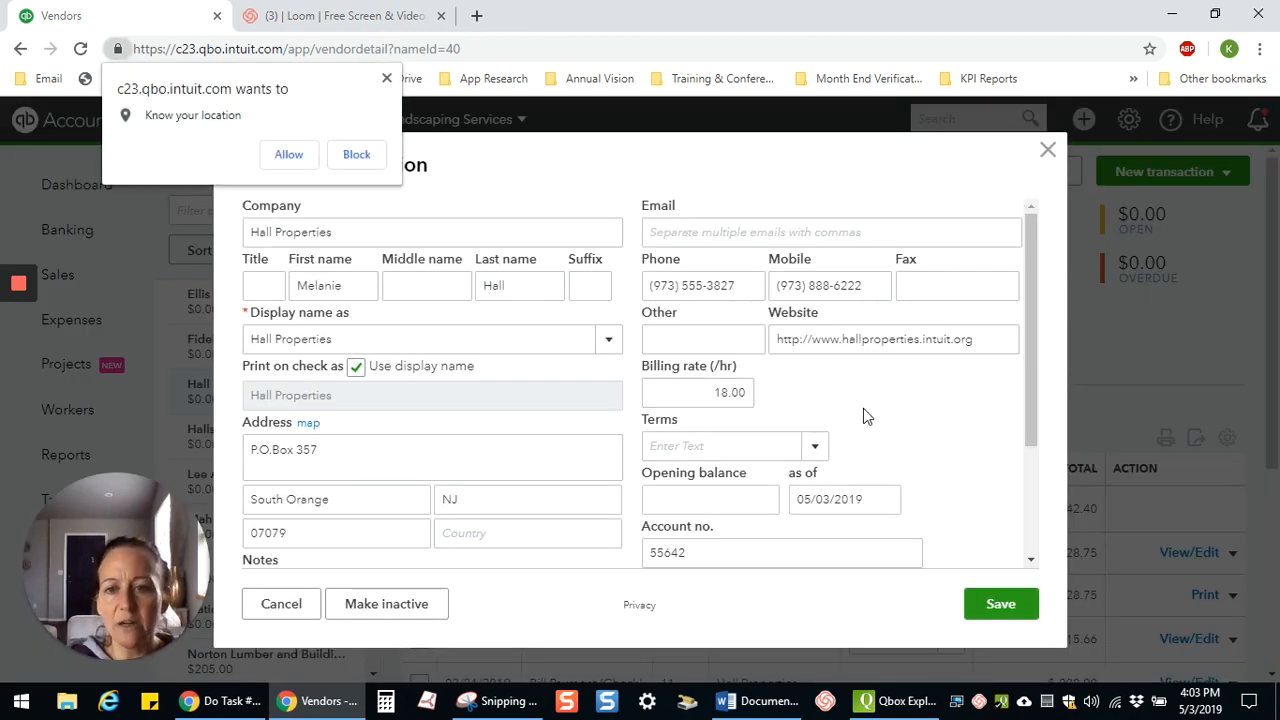
{"action": "mouse_move", "coordinate": [856, 404]}
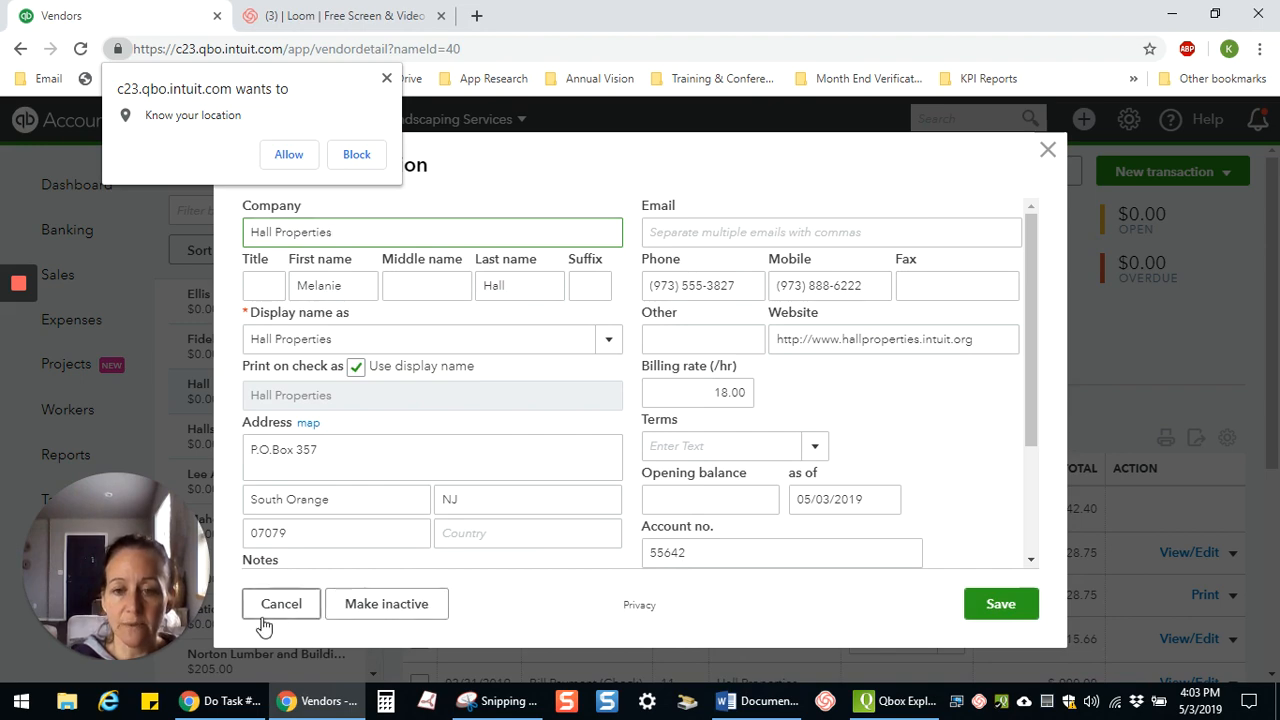
{"action": "left_click", "coordinate": [280, 604]}
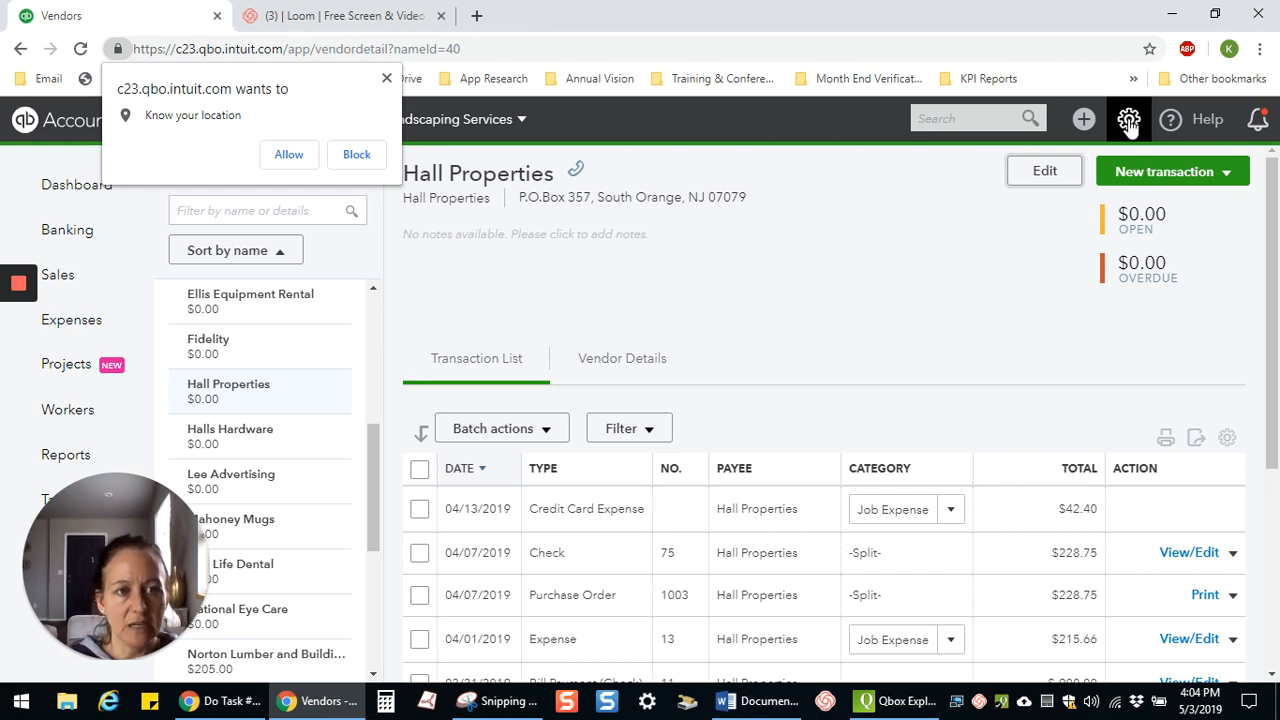
- Navigate to Accounting's Chart of Accounts and show the full account list
{"action": "left_click", "coordinate": [1128, 120]}
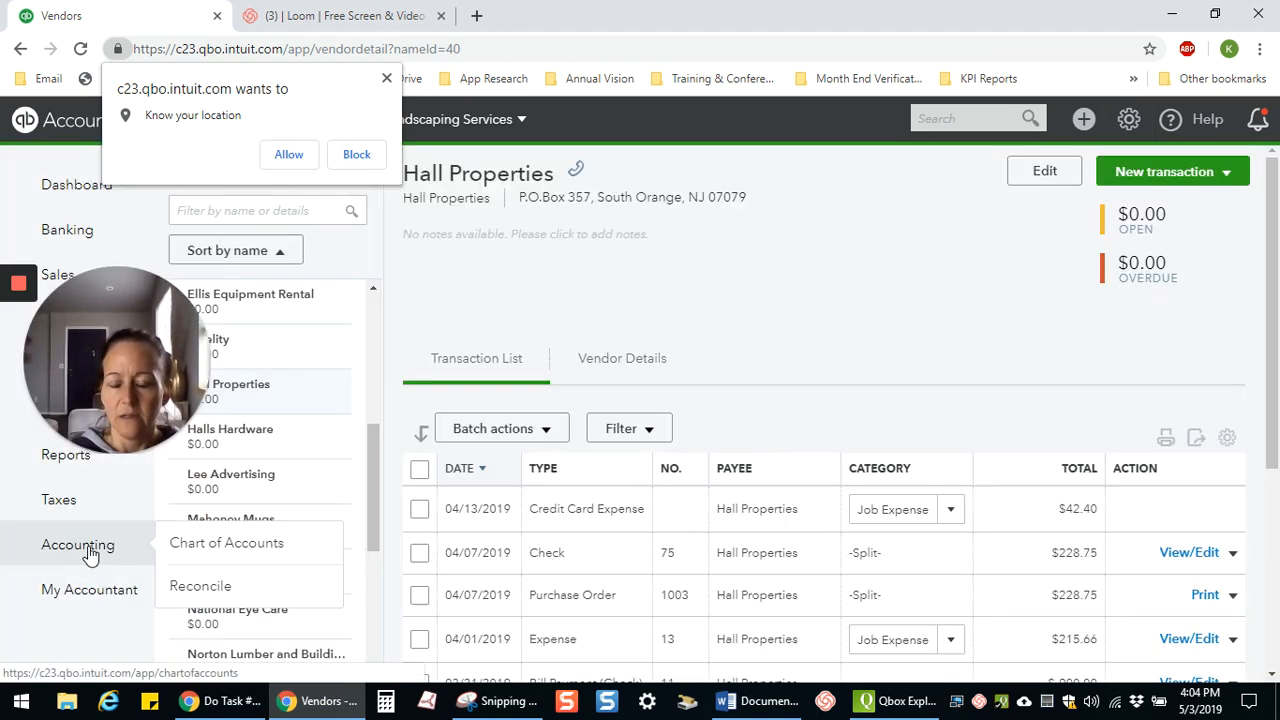
{"action": "left_click", "coordinate": [228, 542]}
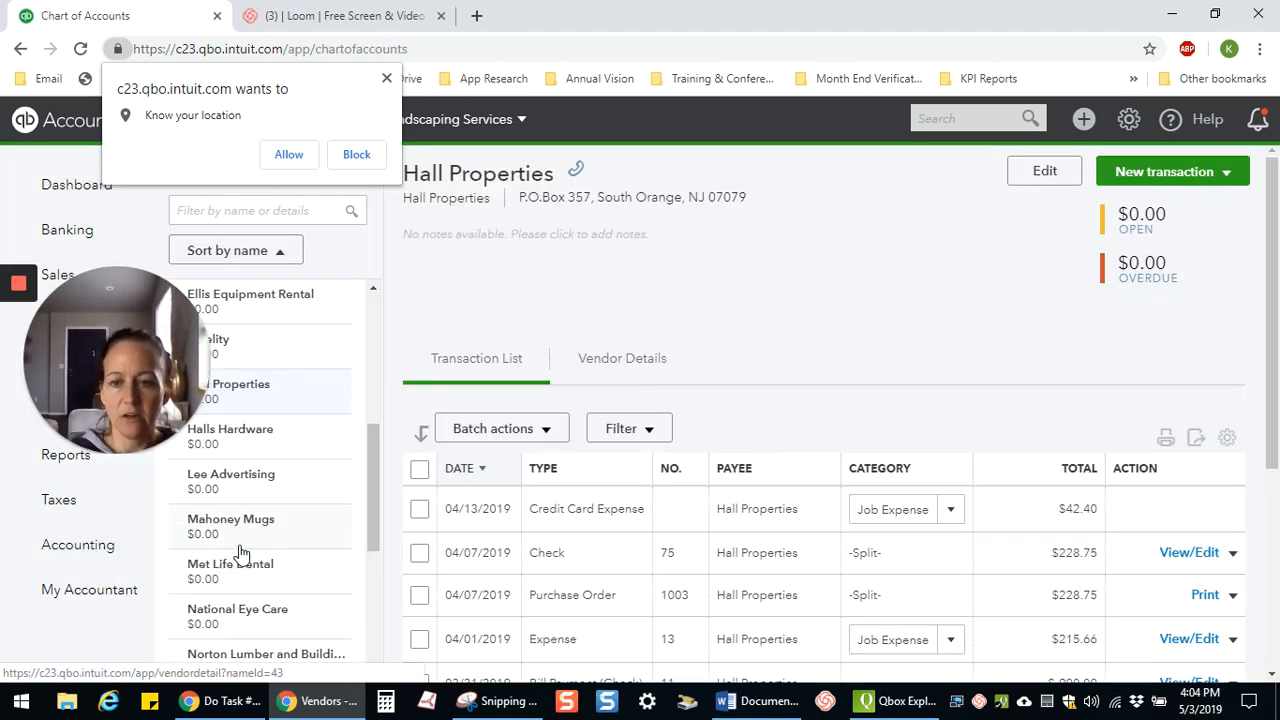
{"action": "left_click", "coordinate": [78, 544]}
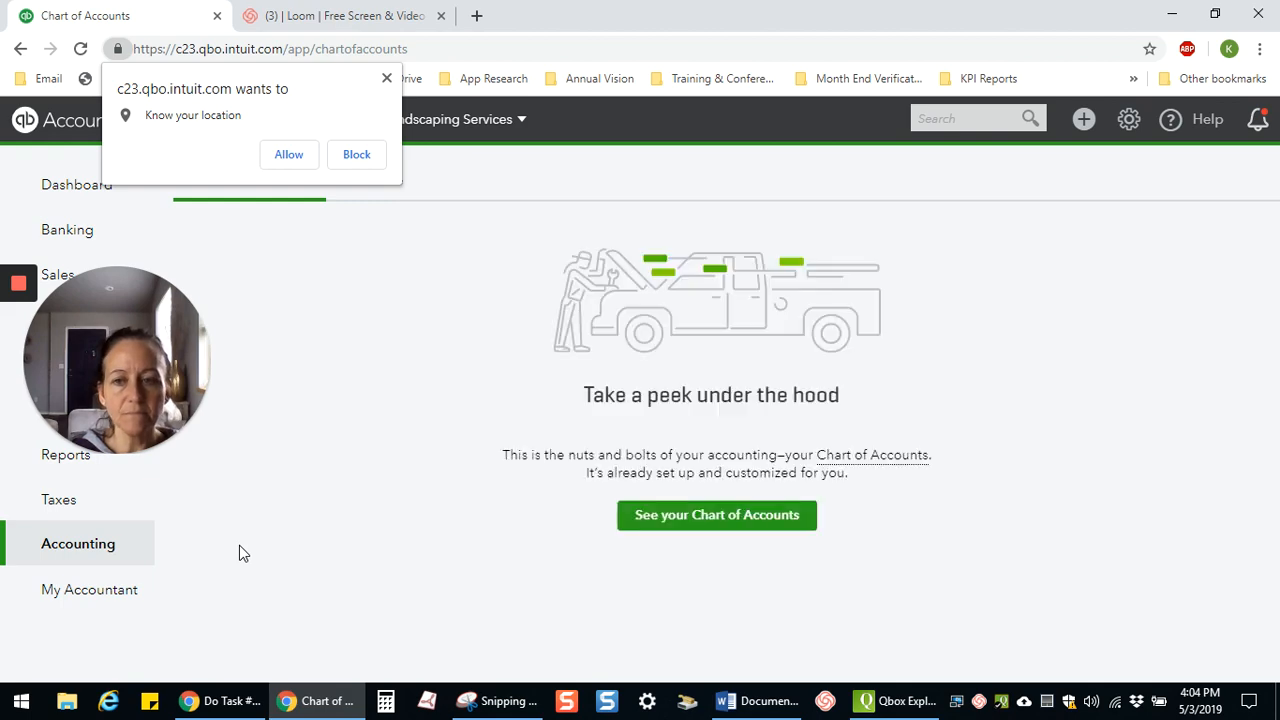
{"action": "left_click", "coordinate": [716, 514]}
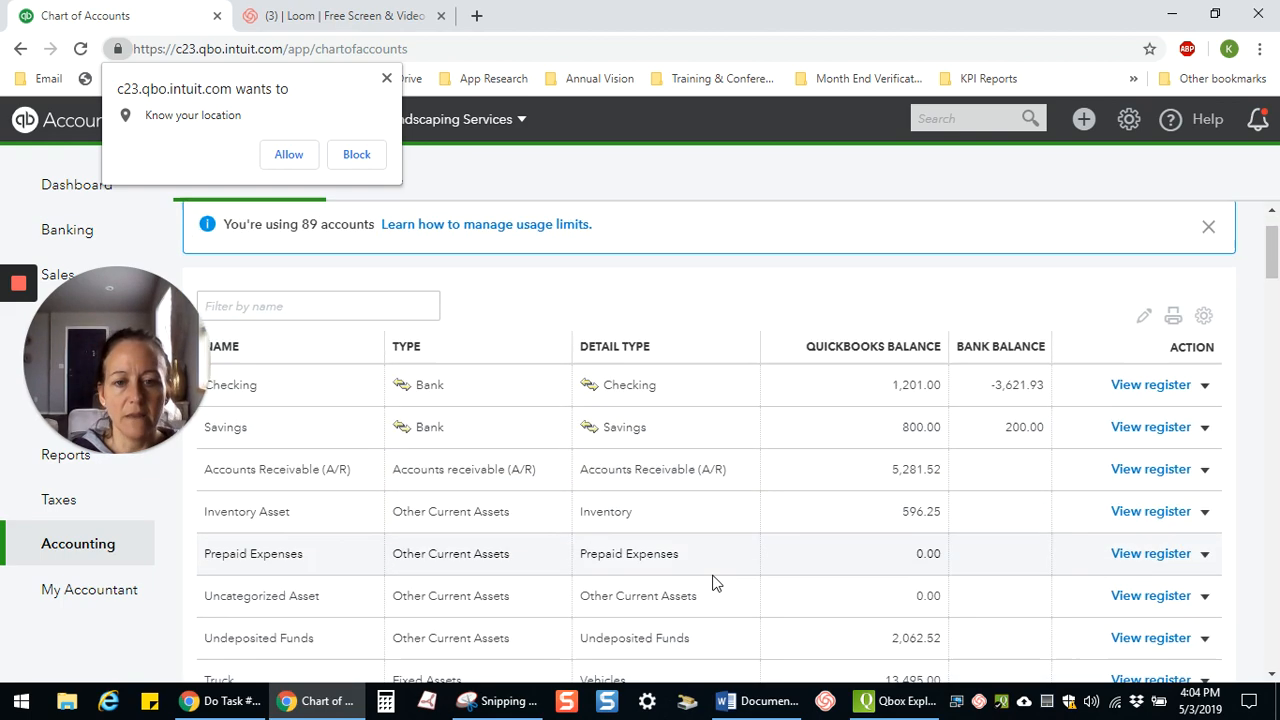
- Scroll down the account list toward the Advertising and Promotional expense accounts
{"action": "scroll", "scroll_direction": "down", "scroll_amount": 3}
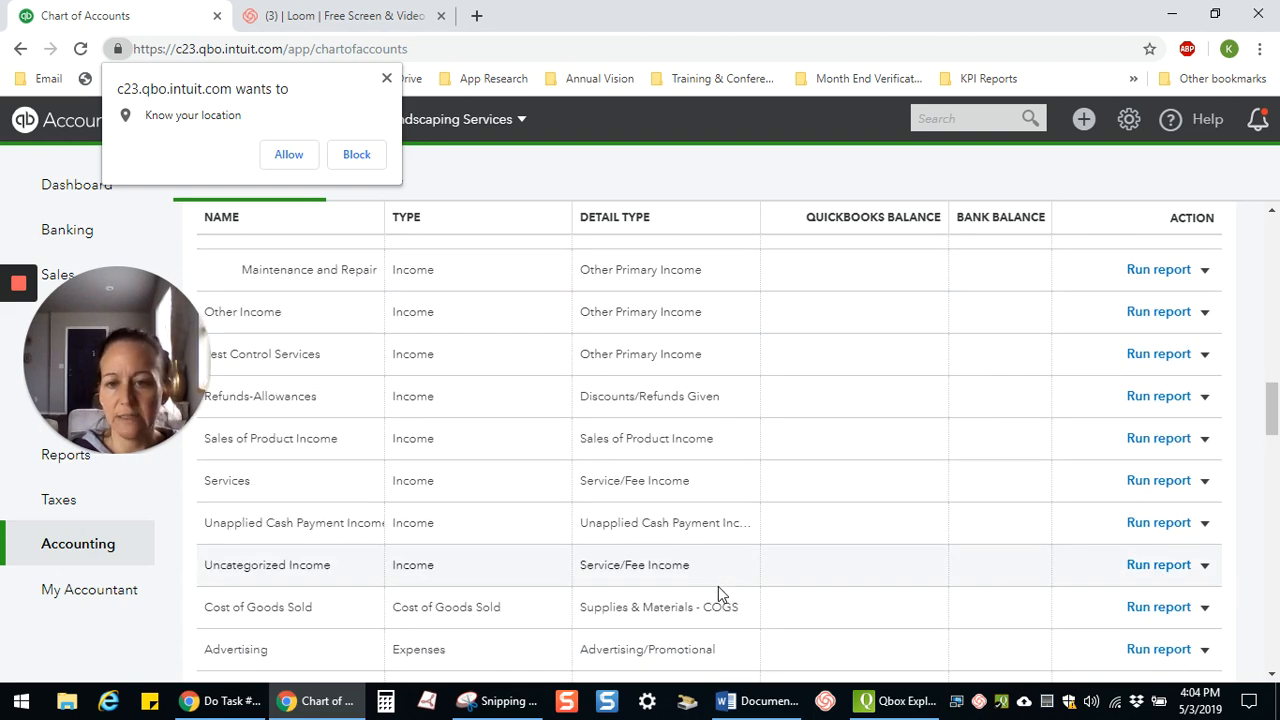
{"action": "scroll", "scroll_direction": "down", "scroll_amount": 3}
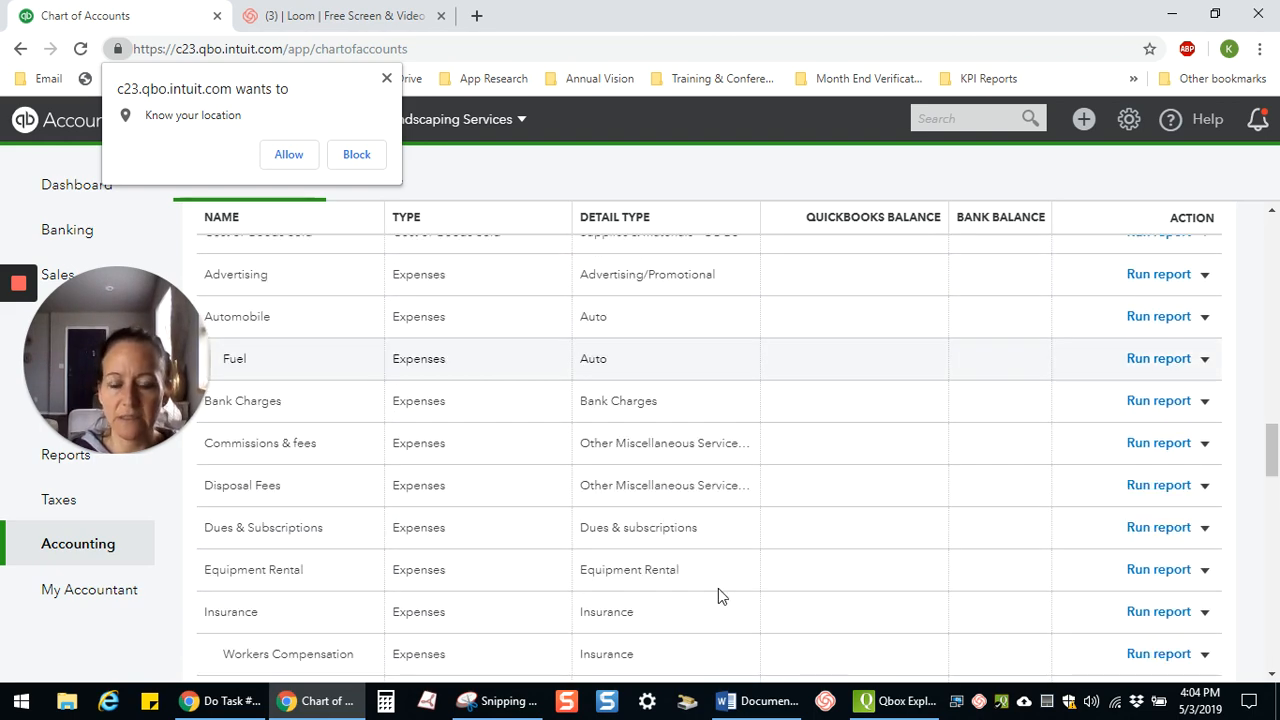
{"action": "scroll", "scroll_direction": "down", "scroll_amount": 3}
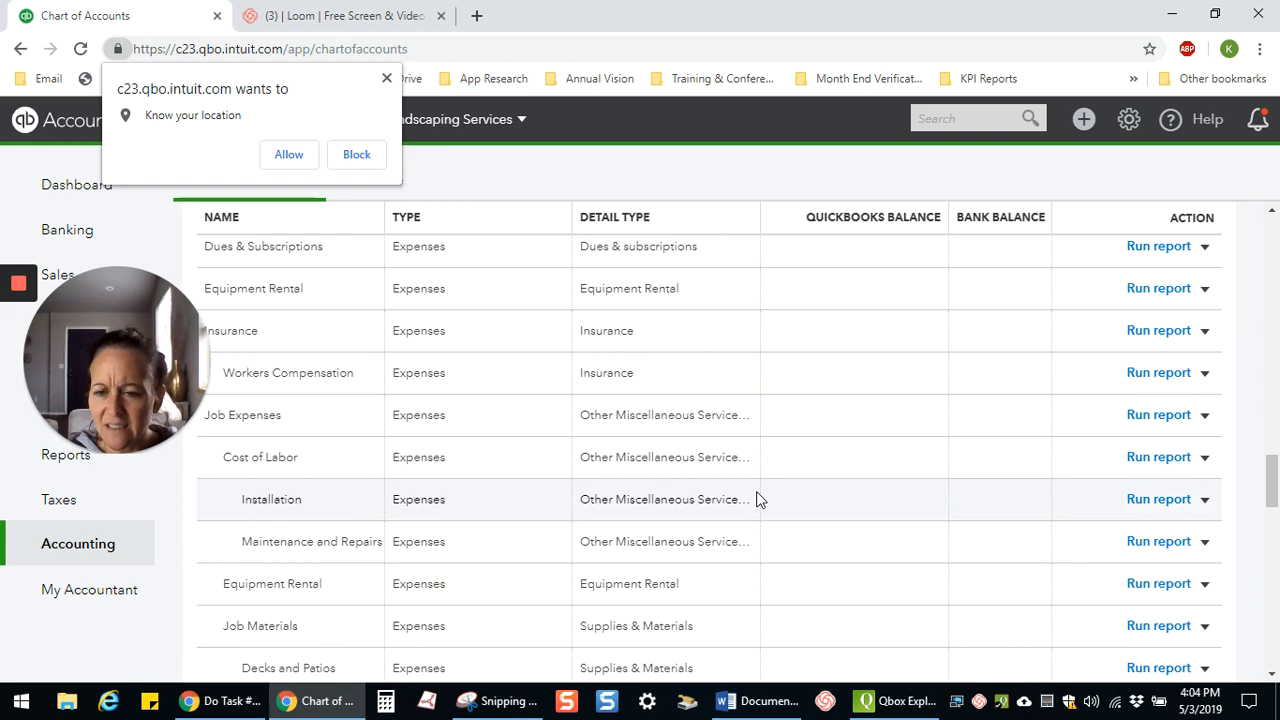
{"action": "scroll", "scroll_direction": "down", "scroll_amount": 3}
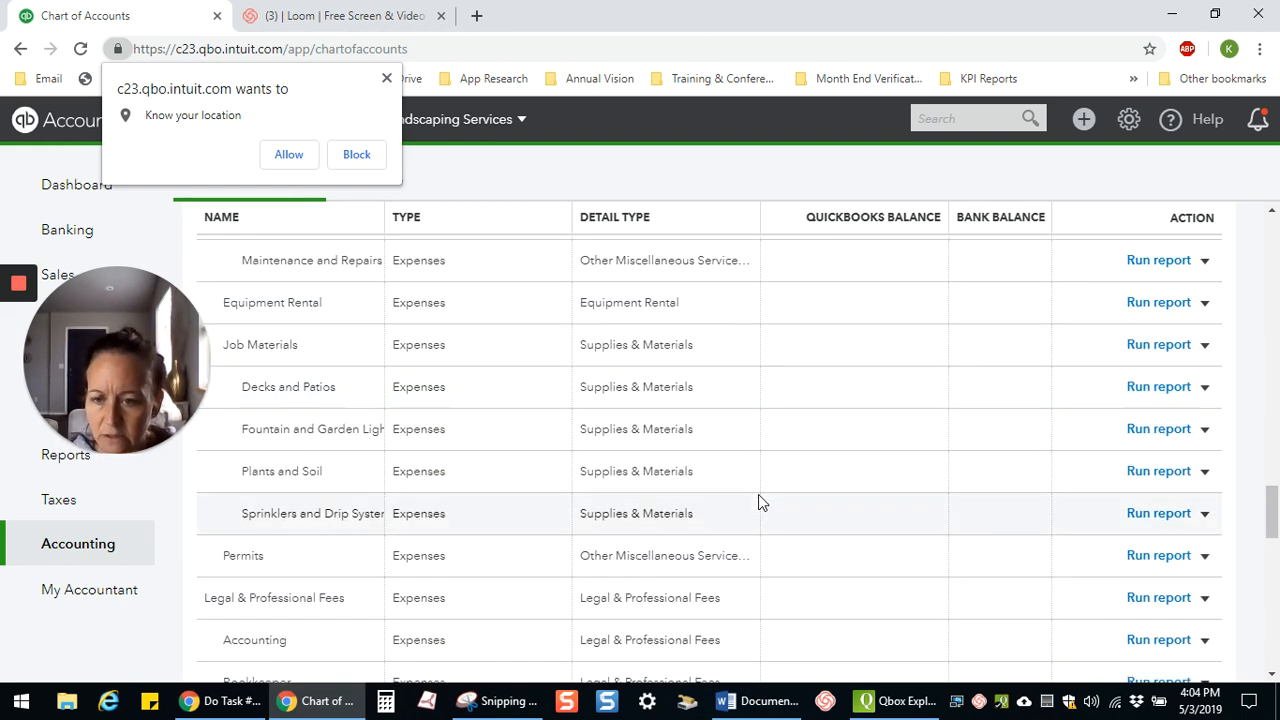
{"action": "scroll", "scroll_direction": "down", "scroll_amount": 3}
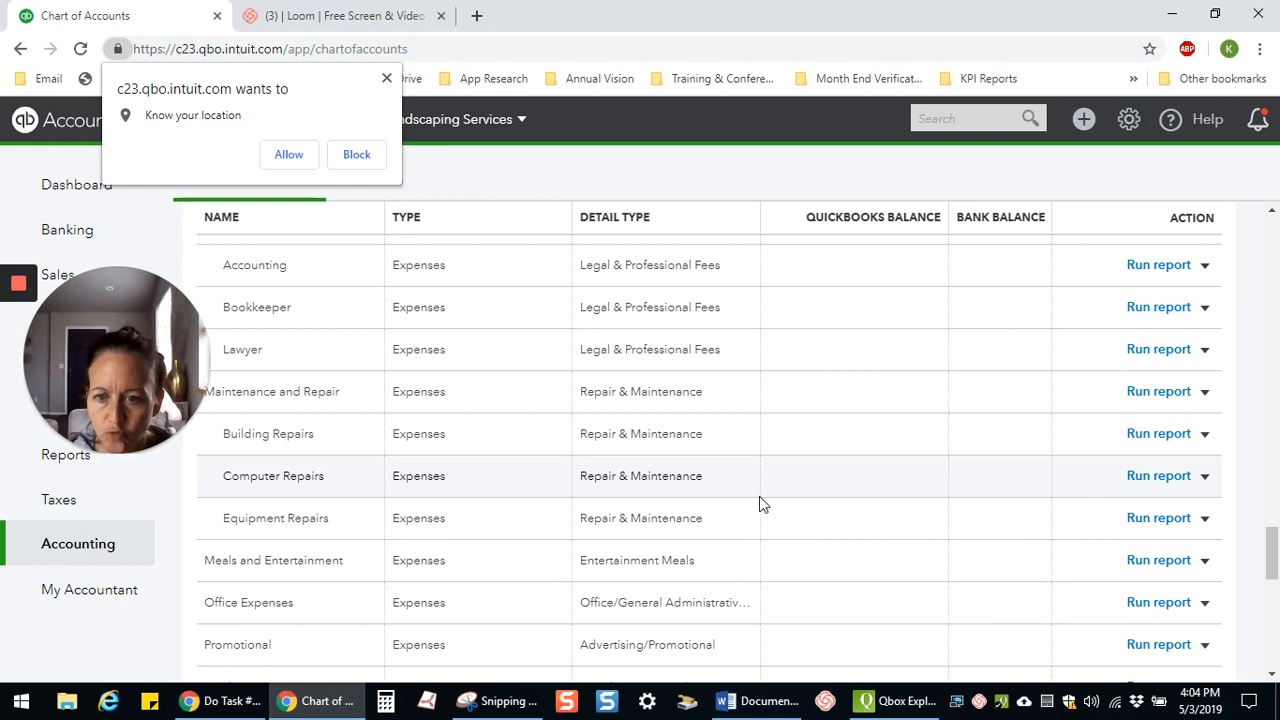
{"action": "scroll", "scroll_direction": "down", "scroll_amount": 3}
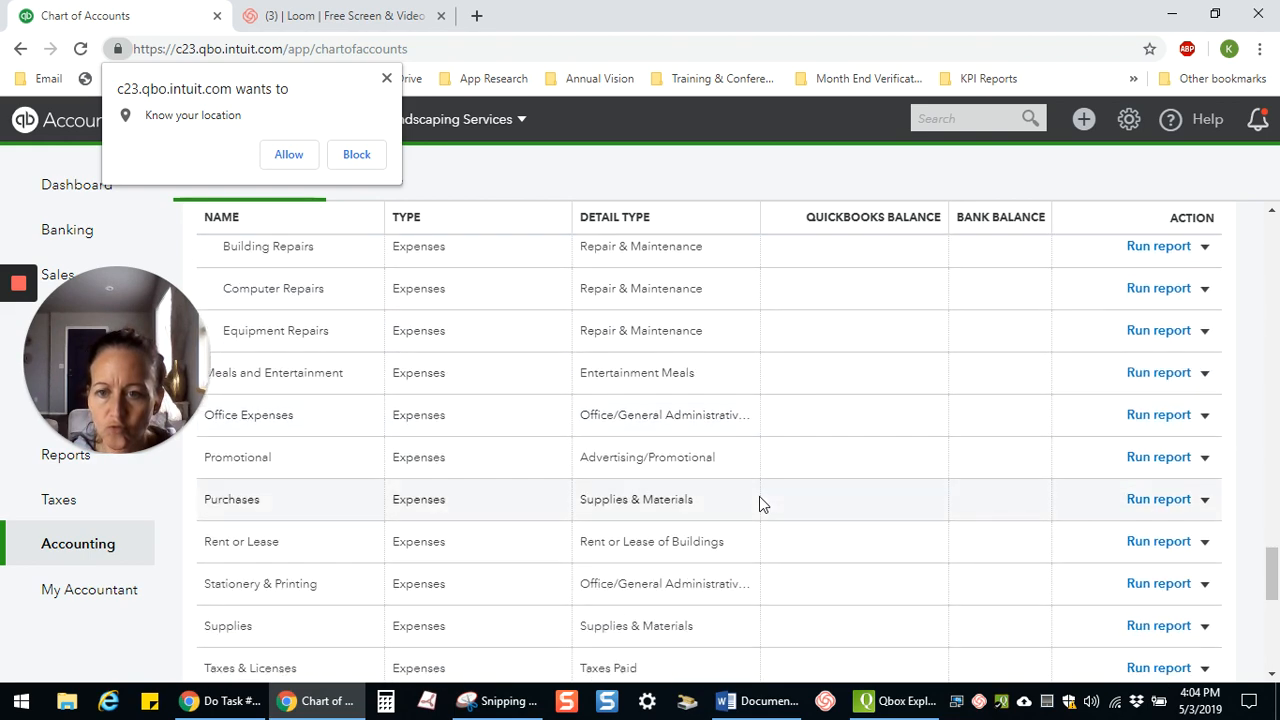
{"action": "mouse_move", "coordinate": [696, 478]}
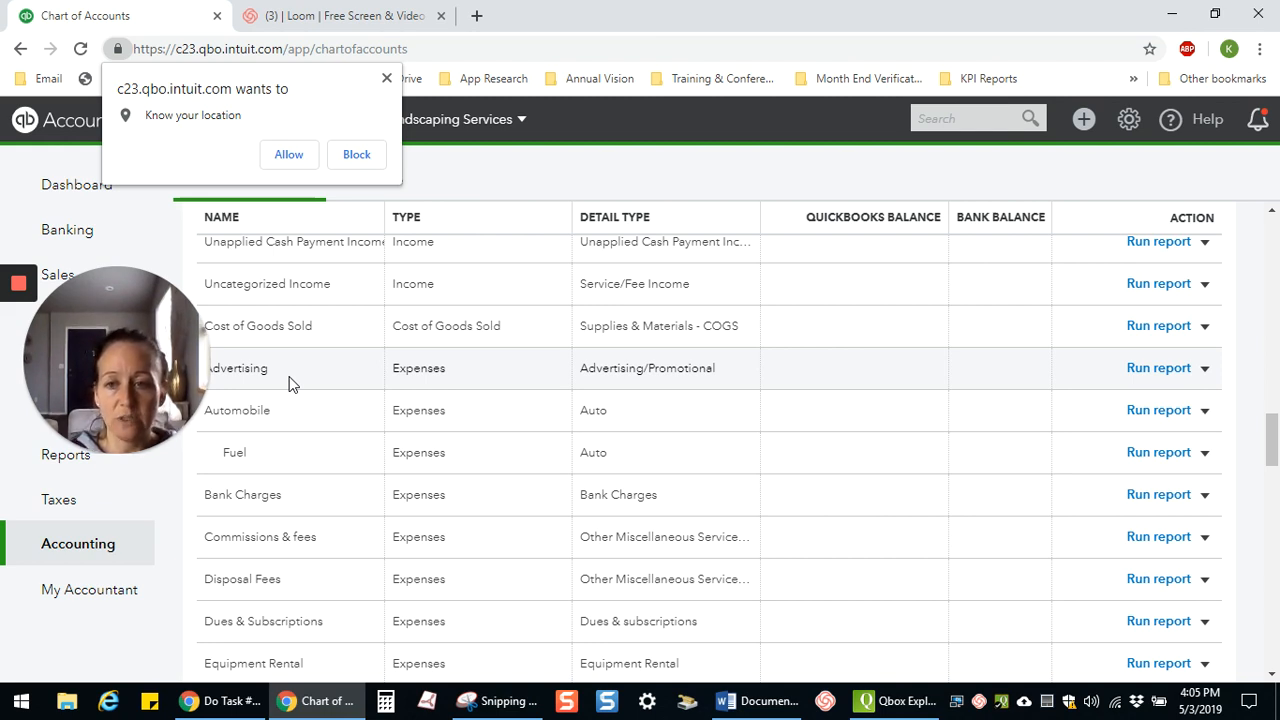
{"action": "mouse_move", "coordinate": [444, 360]}
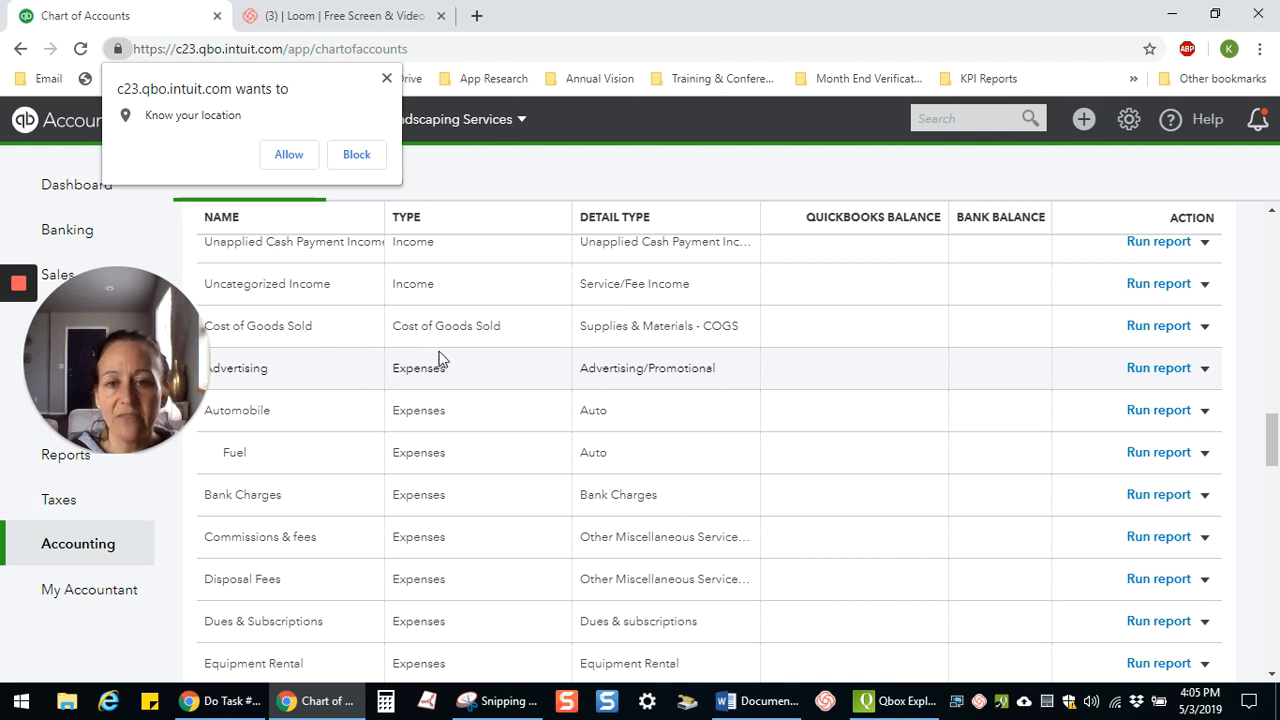
{"action": "mouse_move", "coordinate": [340, 410]}
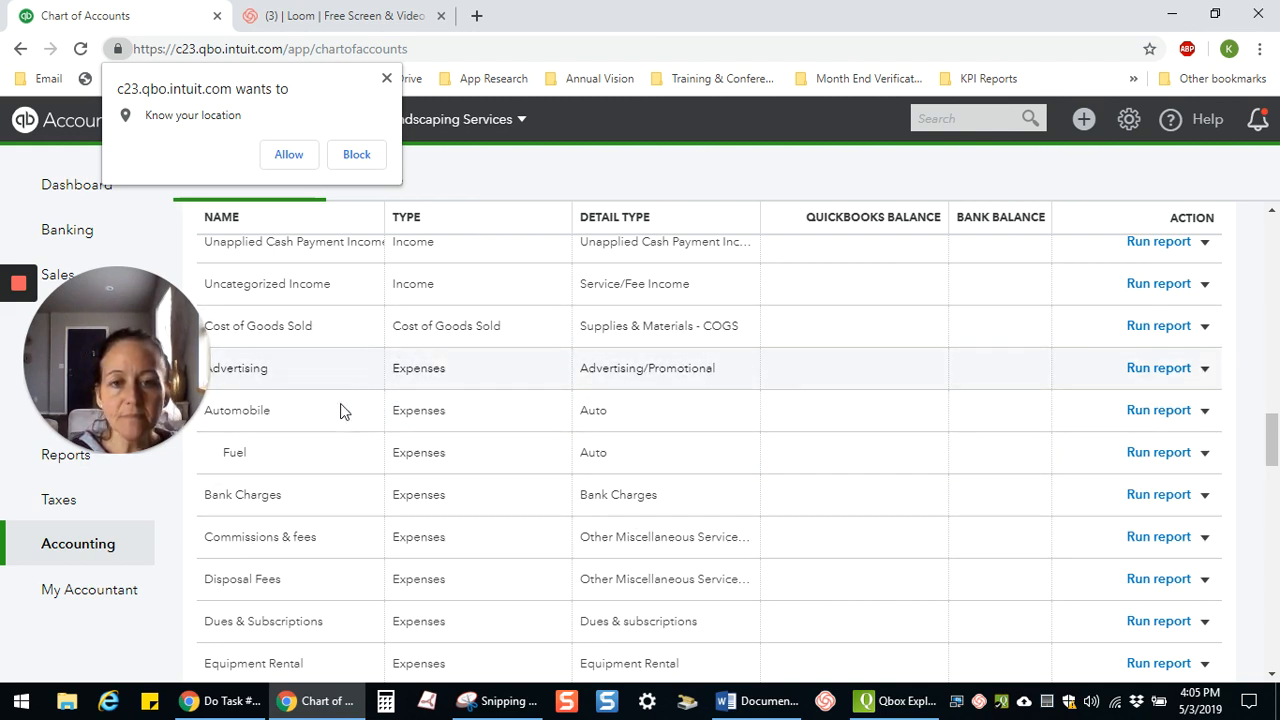
{"action": "mouse_move", "coordinate": [406, 440]}
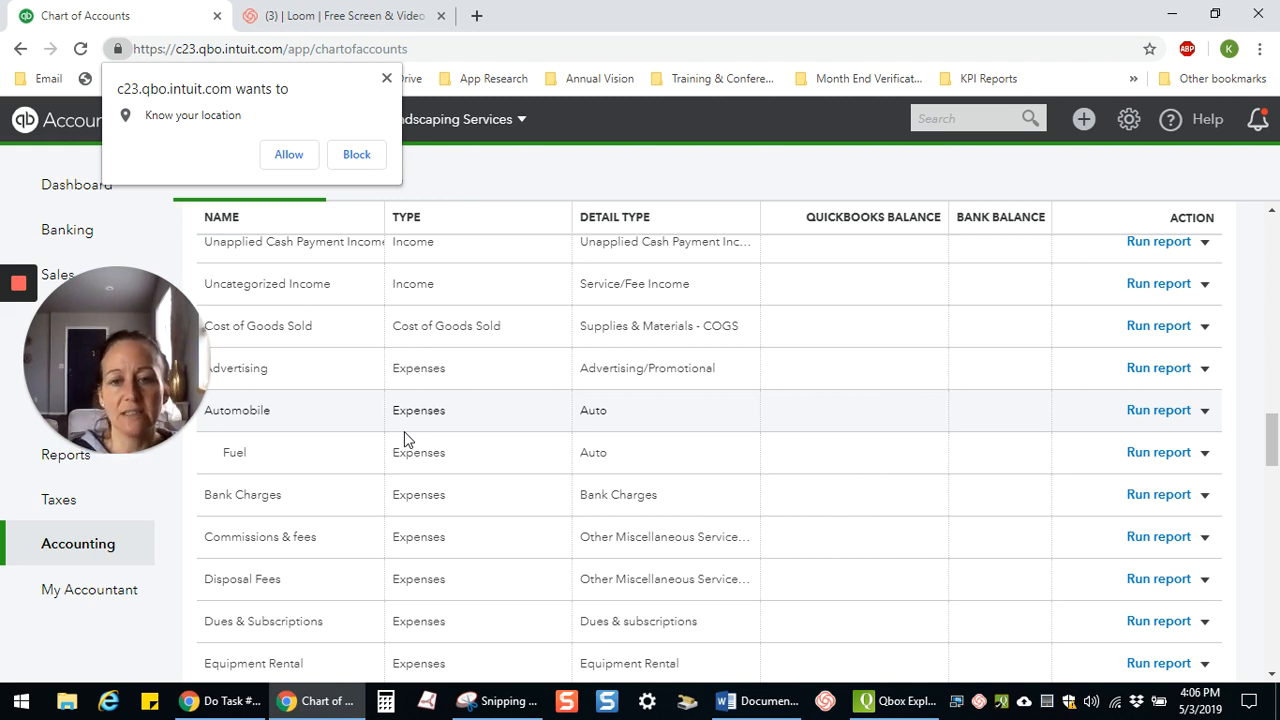
{"action": "mouse_move", "coordinate": [430, 486]}
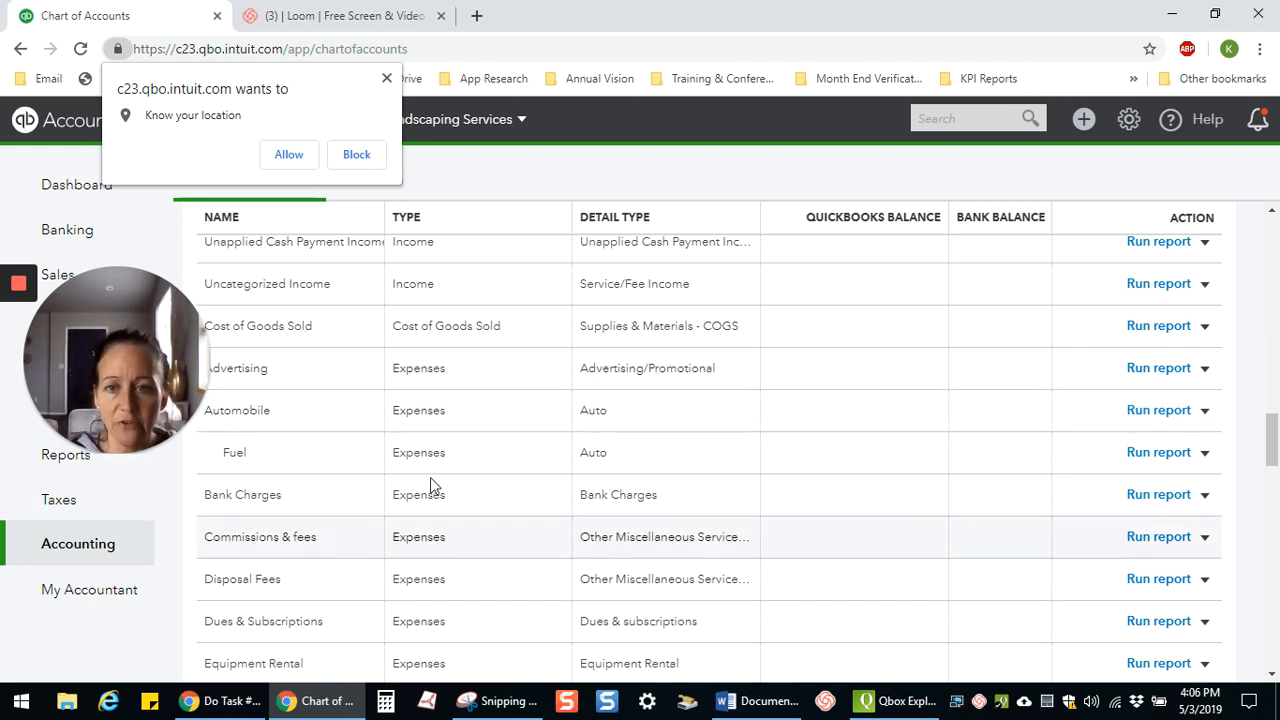
- Scroll to the Promotional expense row and bring up its account details
{"action": "scroll", "scroll_direction": "down", "scroll_amount": 3}
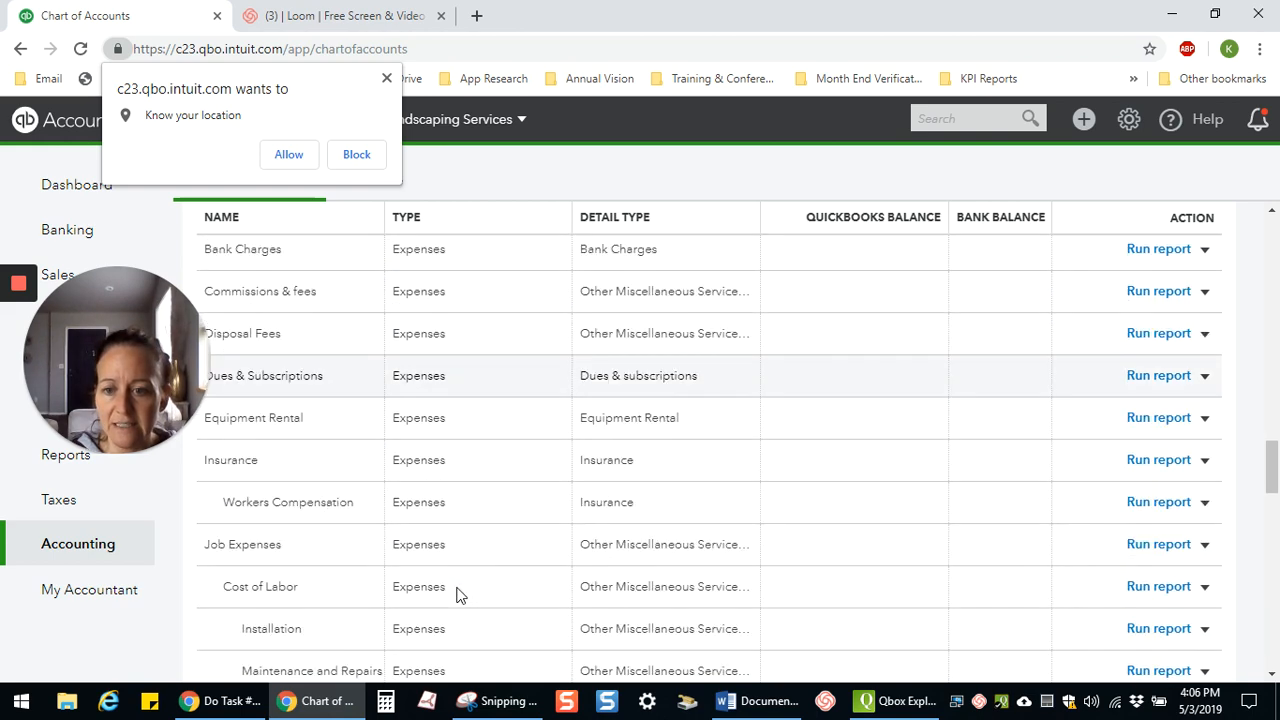
{"action": "scroll", "scroll_direction": "down", "scroll_amount": 3}
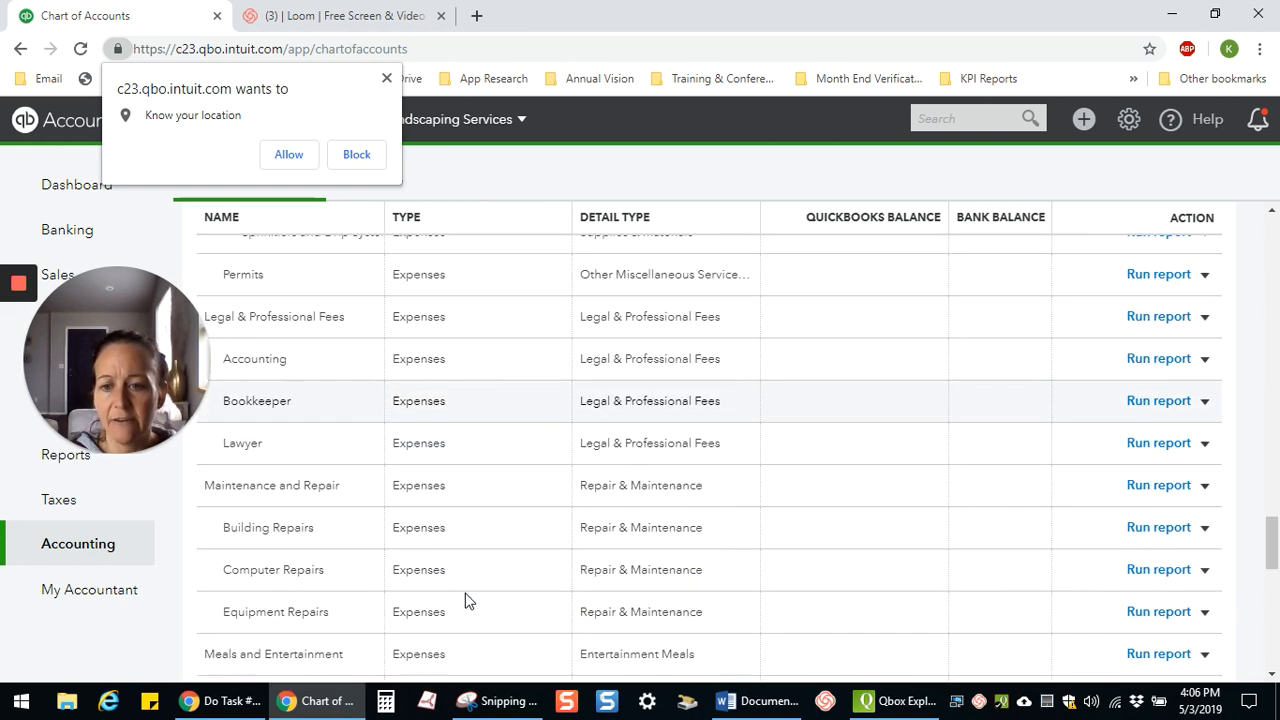
{"action": "scroll", "scroll_direction": "down", "scroll_amount": 3}
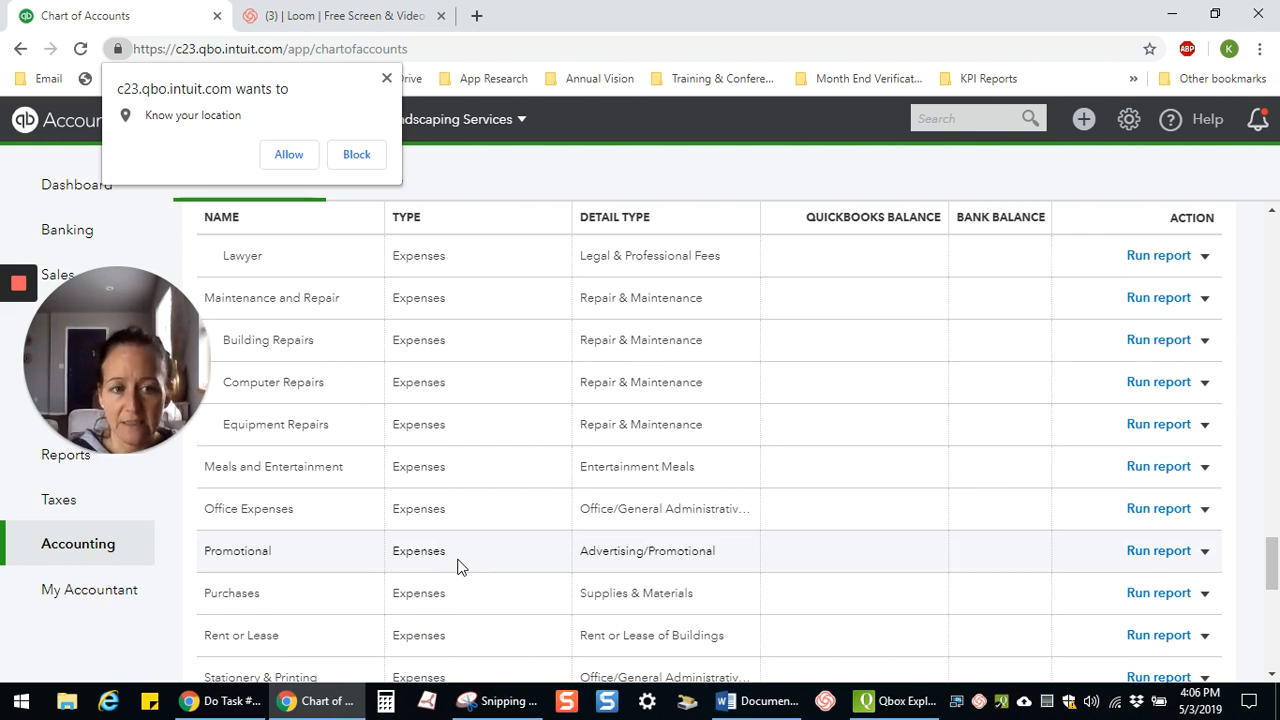
{"action": "mouse_move", "coordinate": [540, 564]}
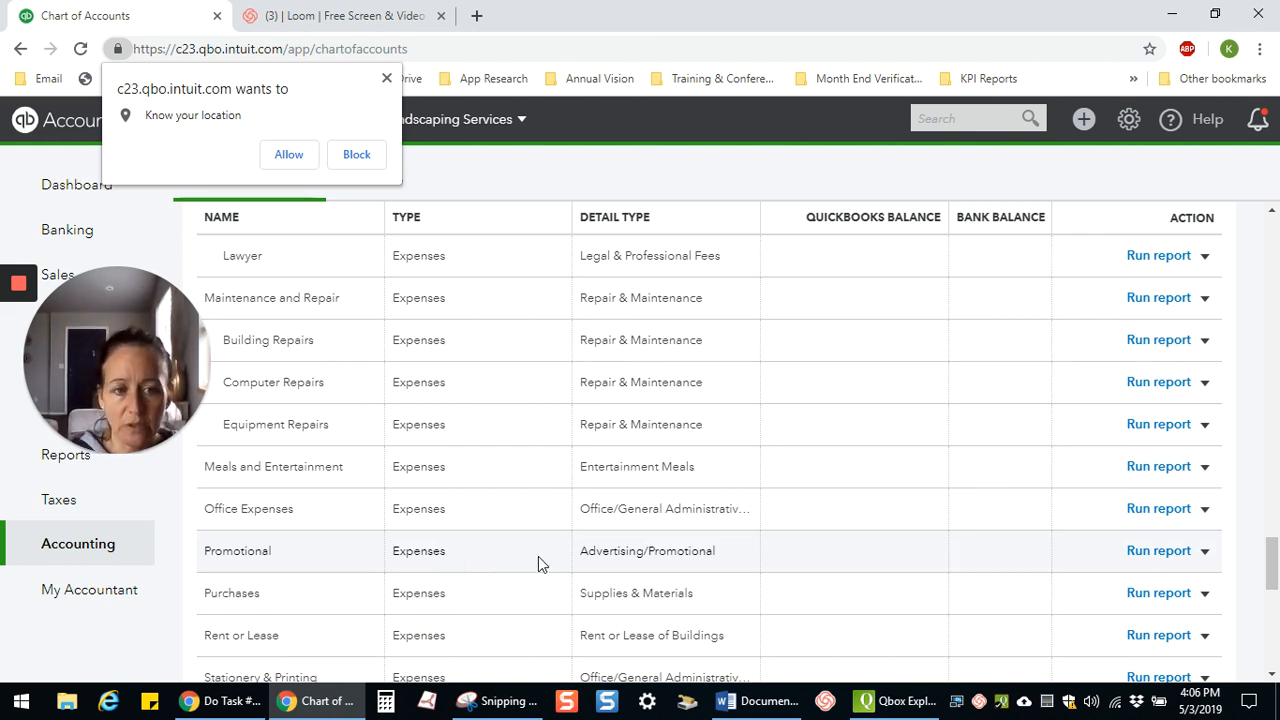
{"action": "left_click", "coordinate": [1204, 552]}
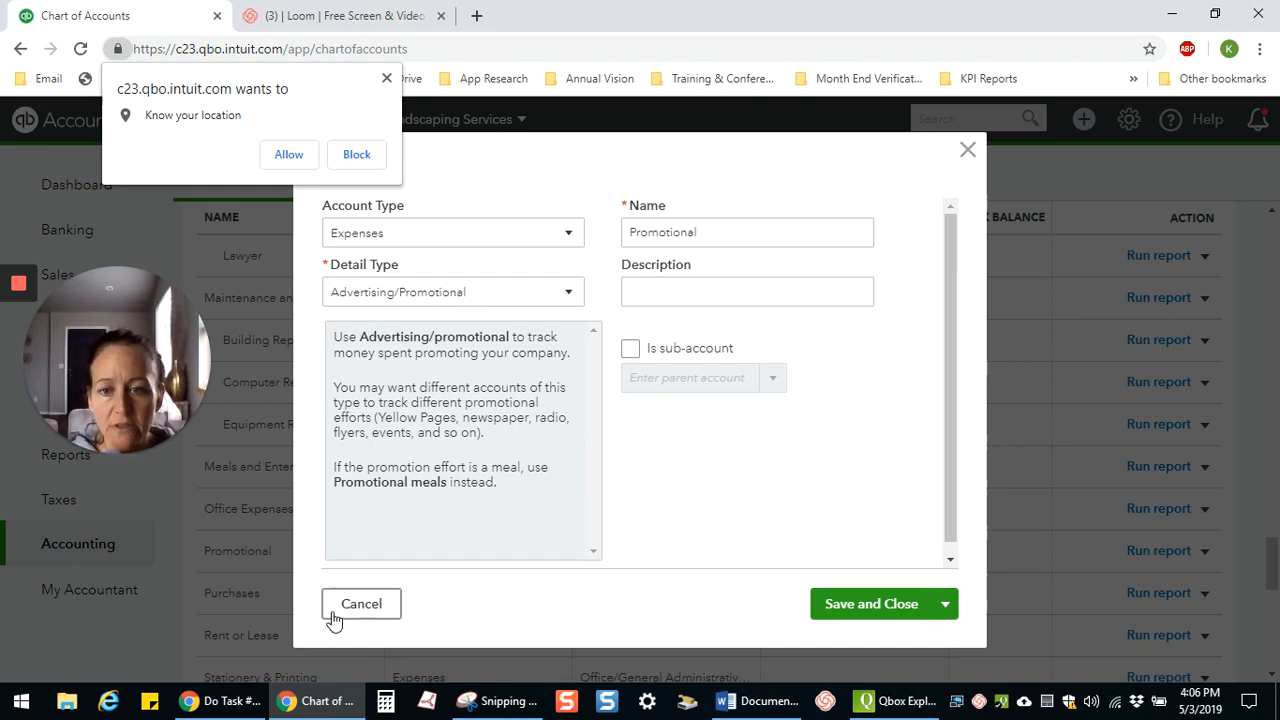
{"action": "left_click", "coordinate": [360, 604]}
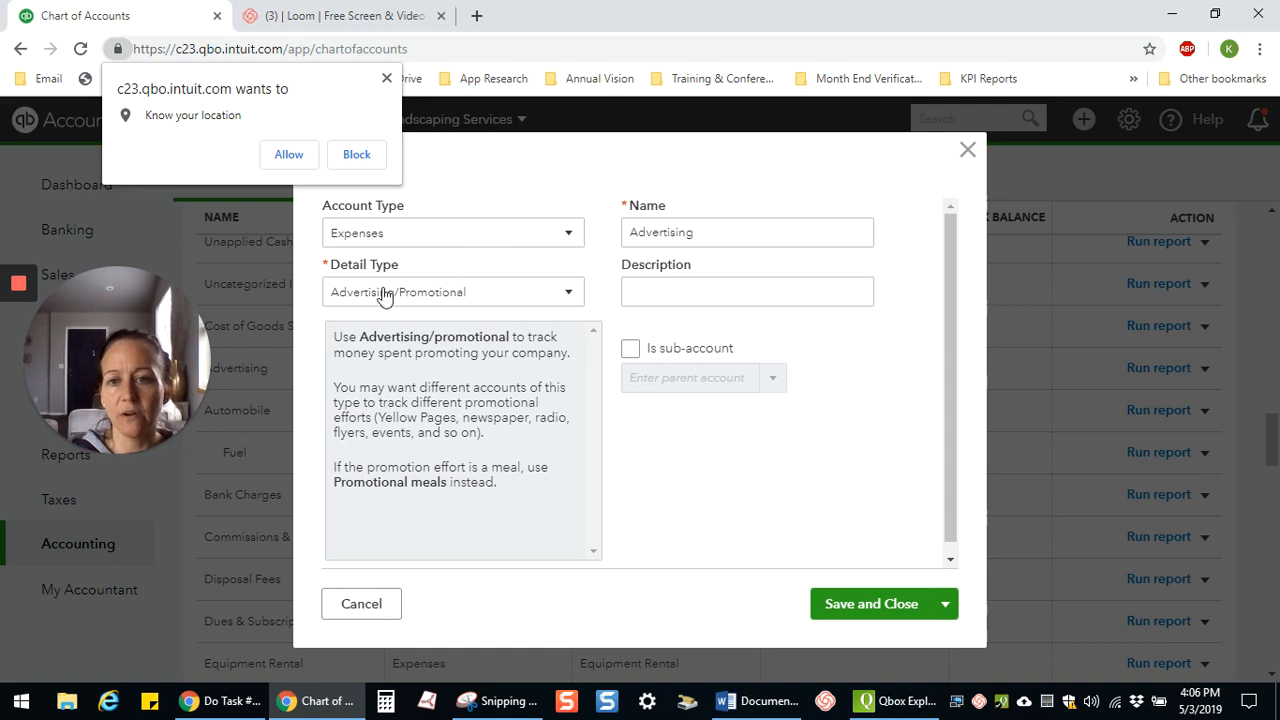
{"action": "mouse_move", "coordinate": [412, 296]}
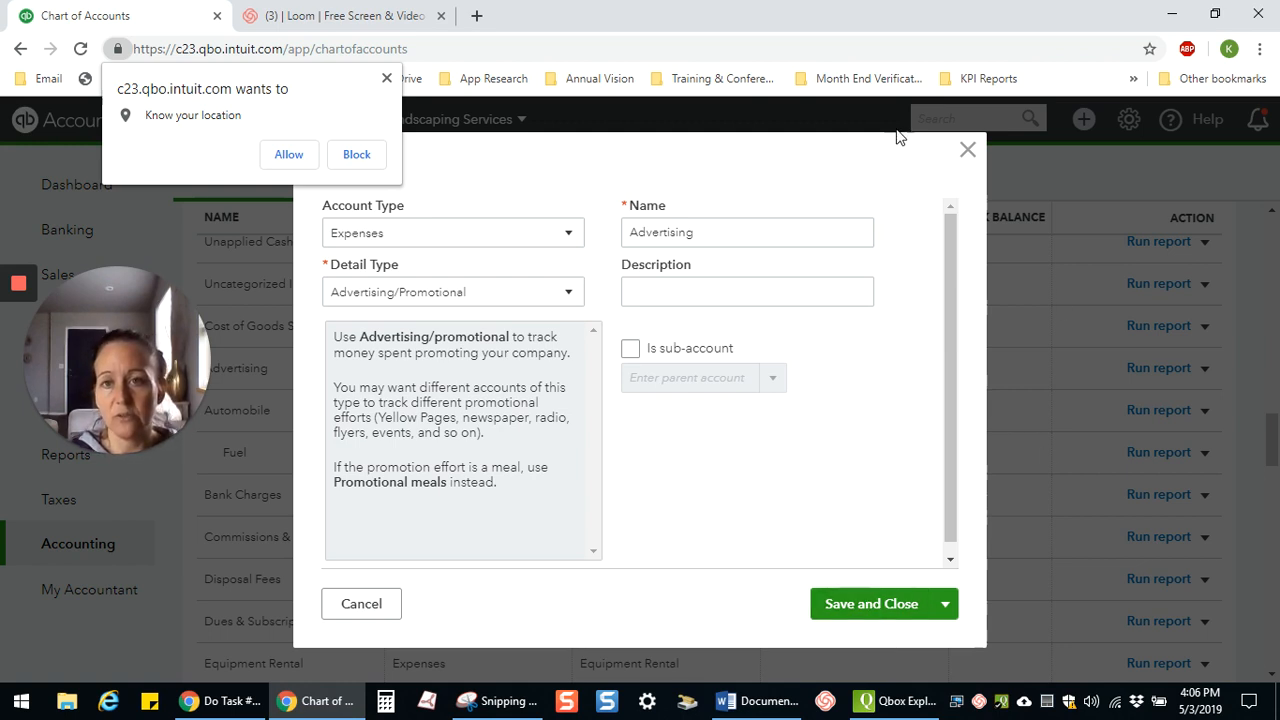
{"action": "left_click", "coordinate": [356, 154]}
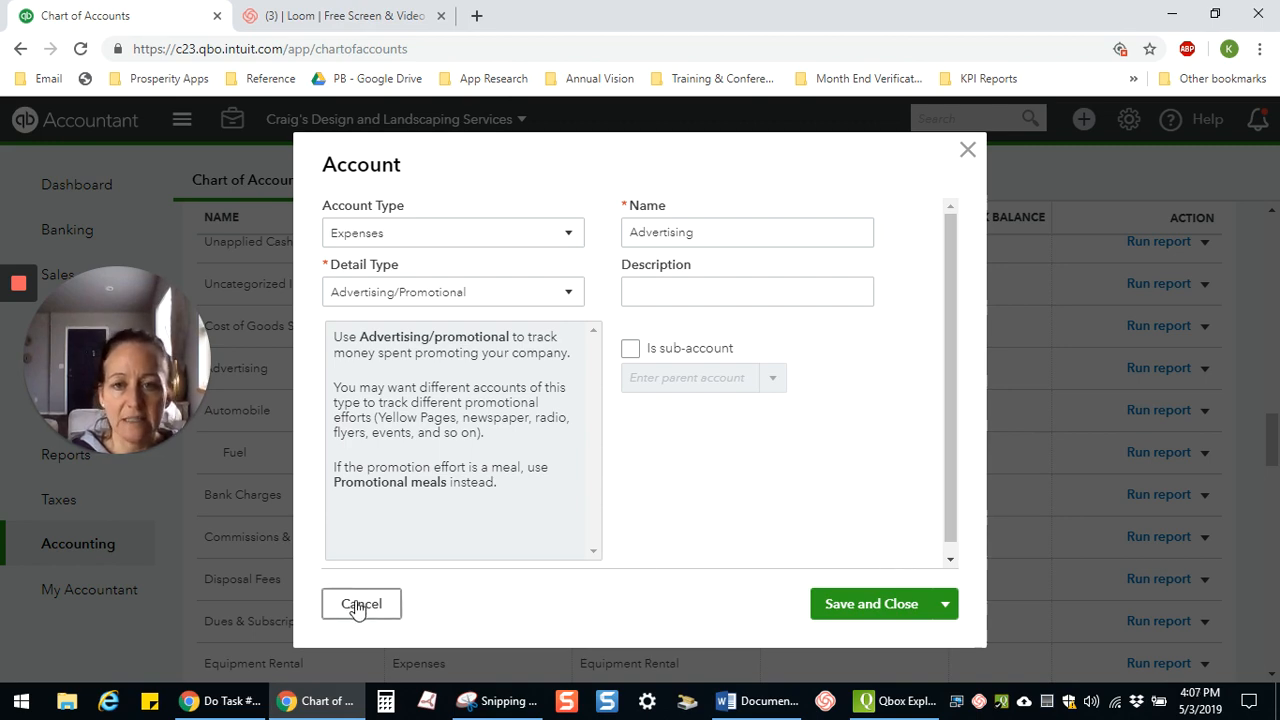
{"action": "left_click", "coordinate": [360, 604]}
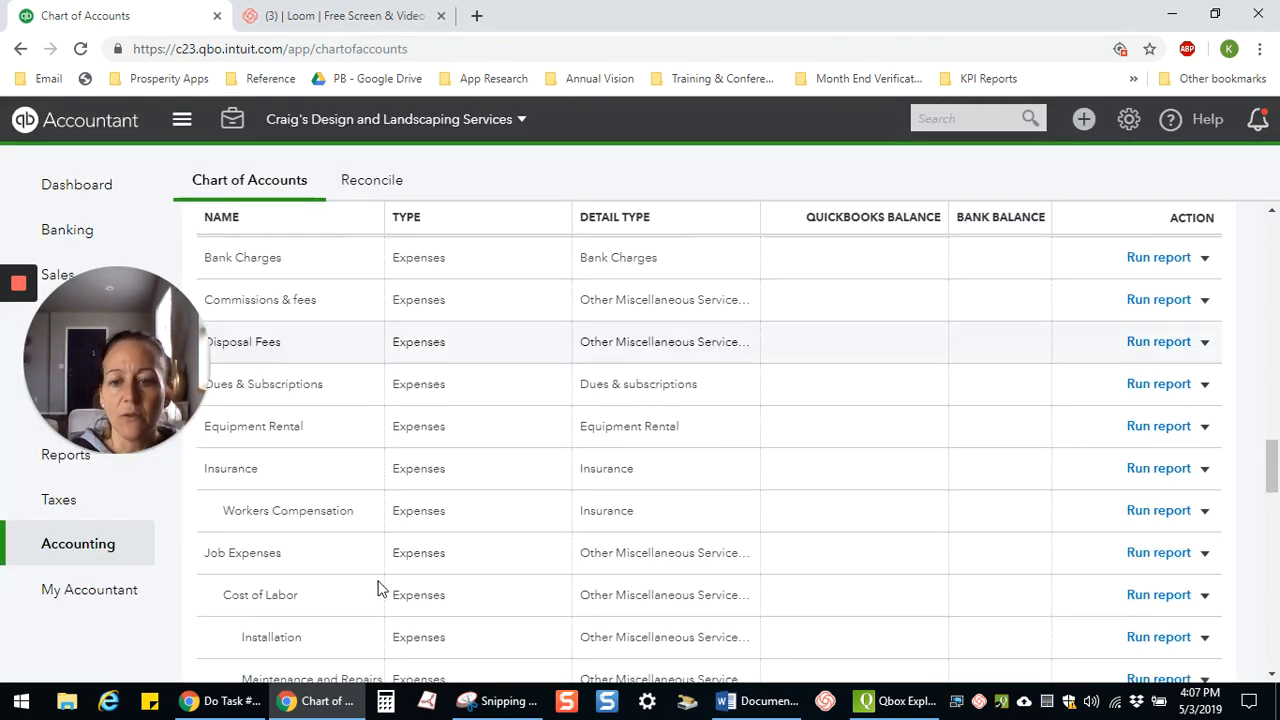
- Choose Edit from the Promotional account's action dropdown to reopen its edit form
{"action": "scroll", "scroll_direction": "down", "scroll_amount": 3}
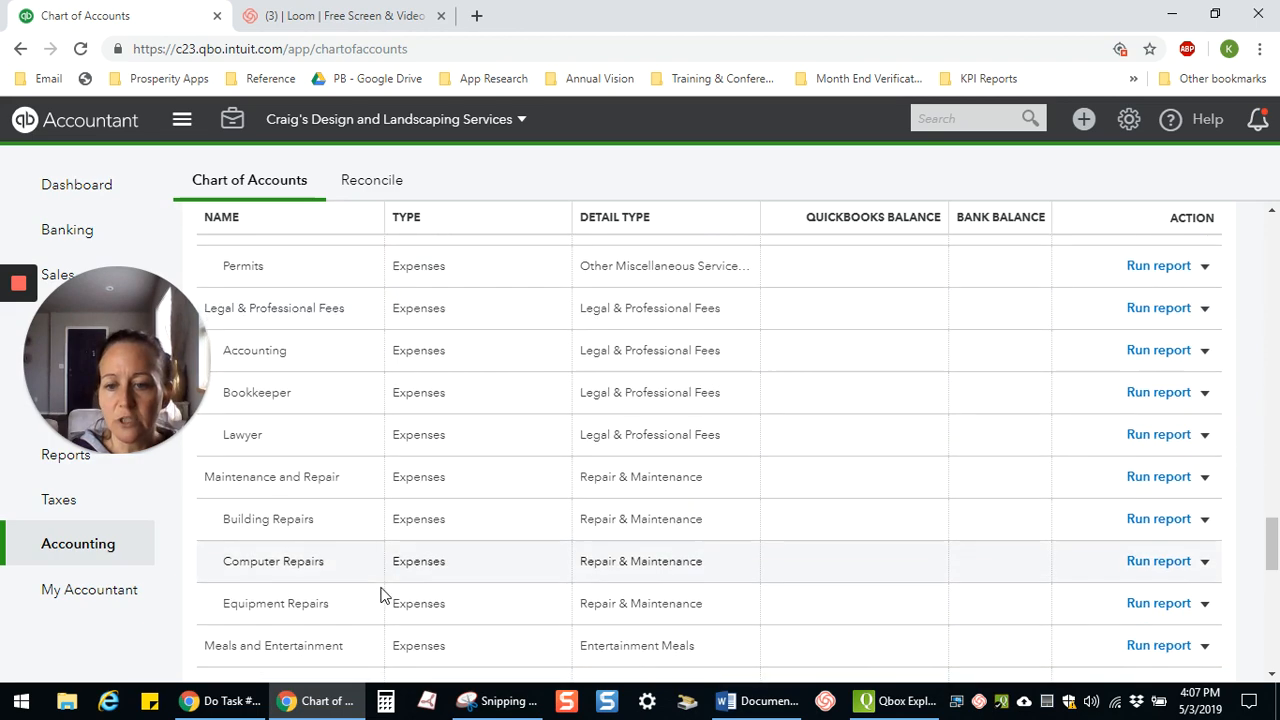
{"action": "scroll", "scroll_direction": "down", "scroll_amount": 3}
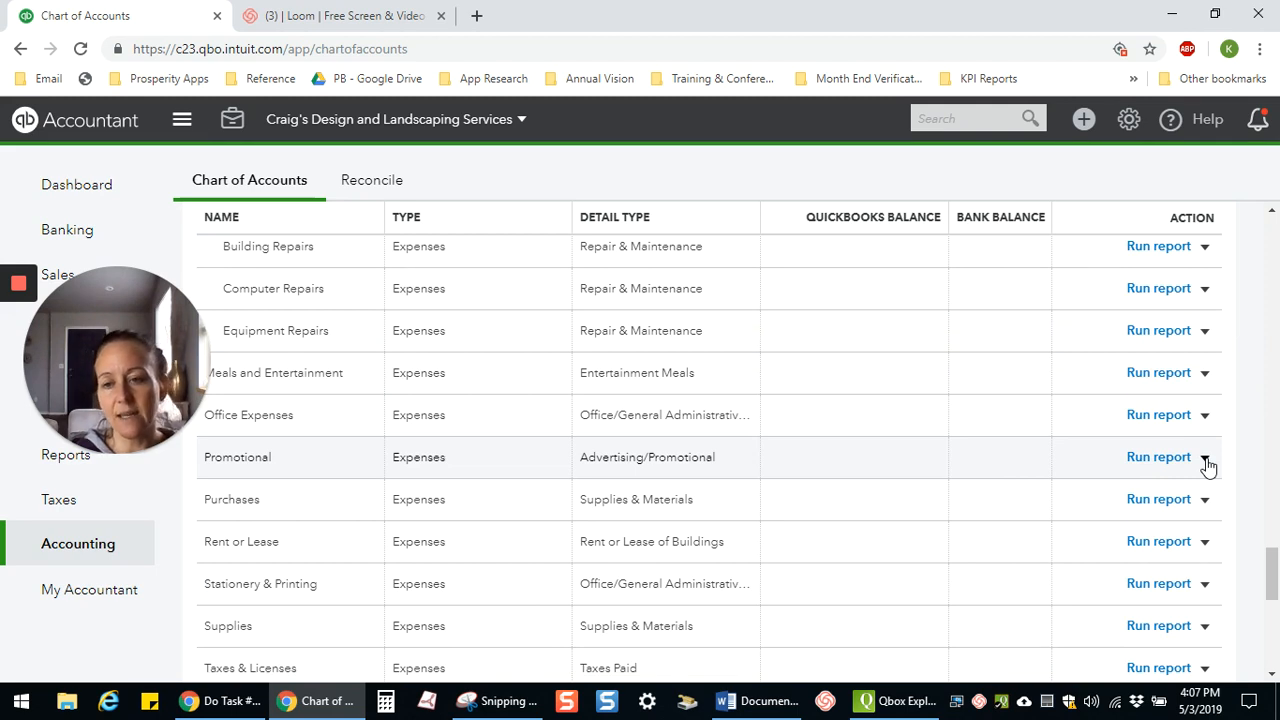
{"action": "mouse_move", "coordinate": [1224, 430]}
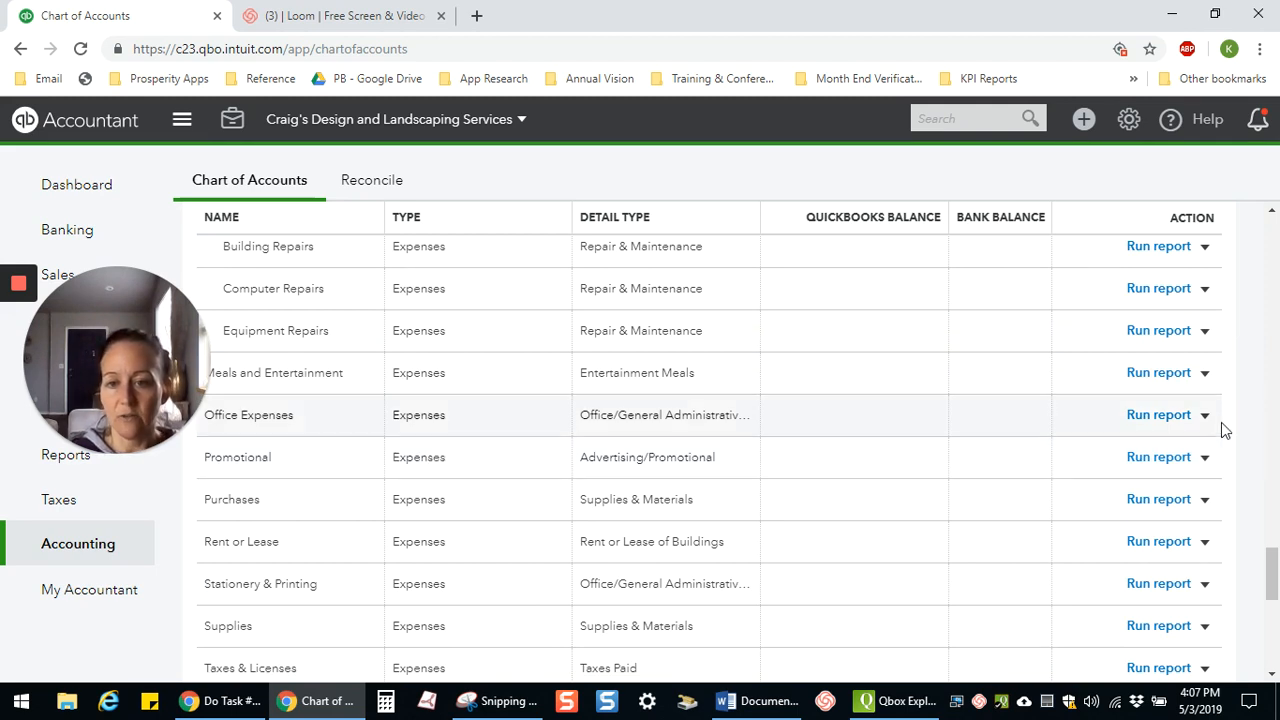
{"action": "left_click", "coordinate": [1204, 456]}
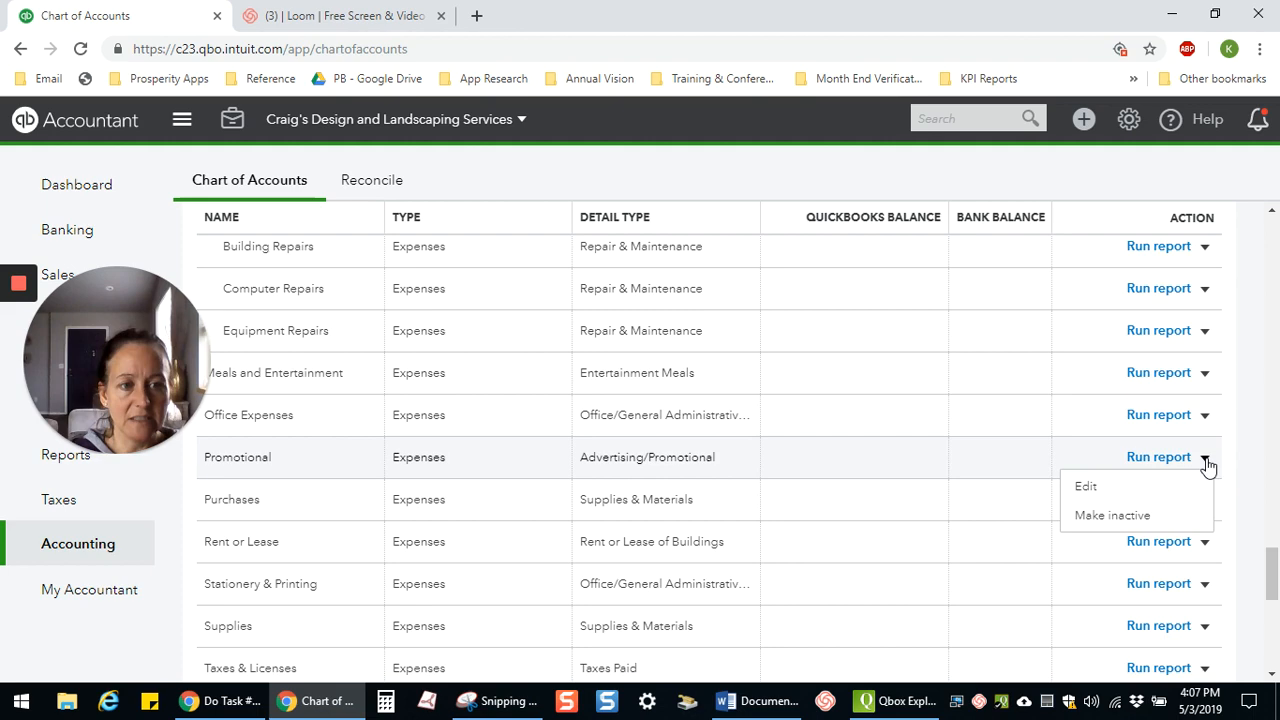
{"action": "left_click", "coordinate": [1084, 486]}
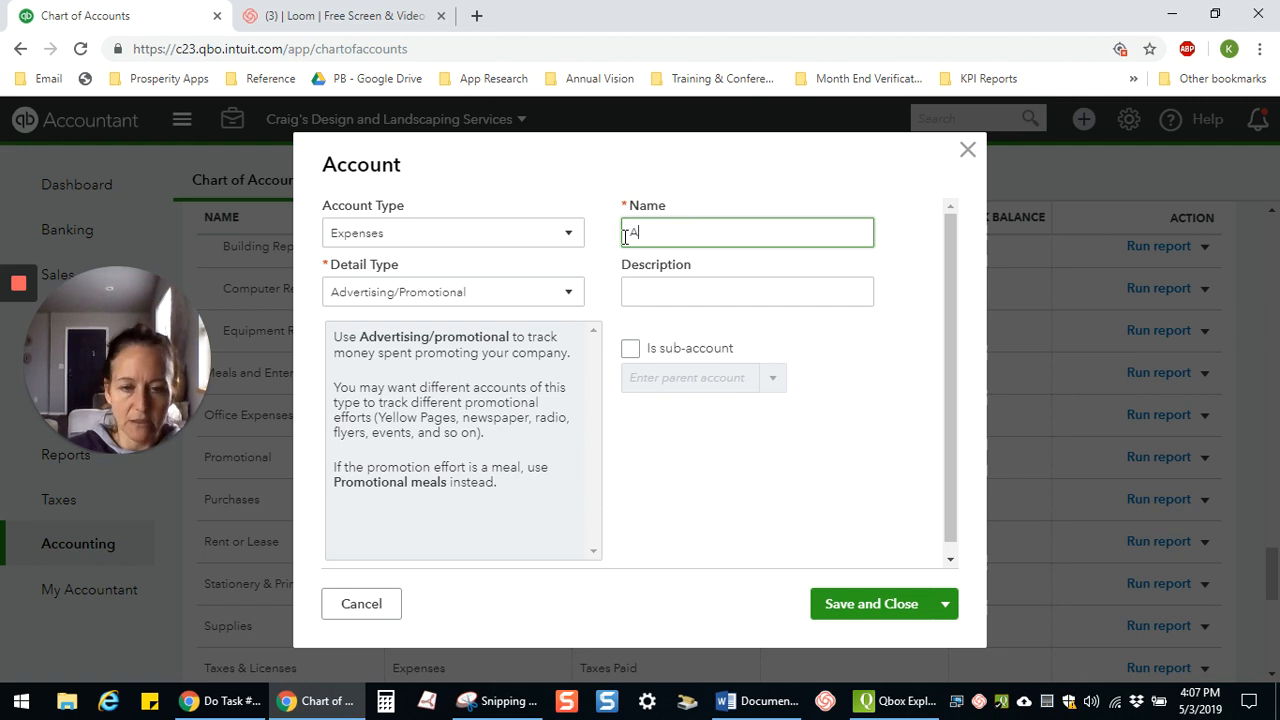
- Rename the Promotional account to 'Advertising' and save, confirming the merge into Advertising
{"action": "type", "text": "Advertising"}
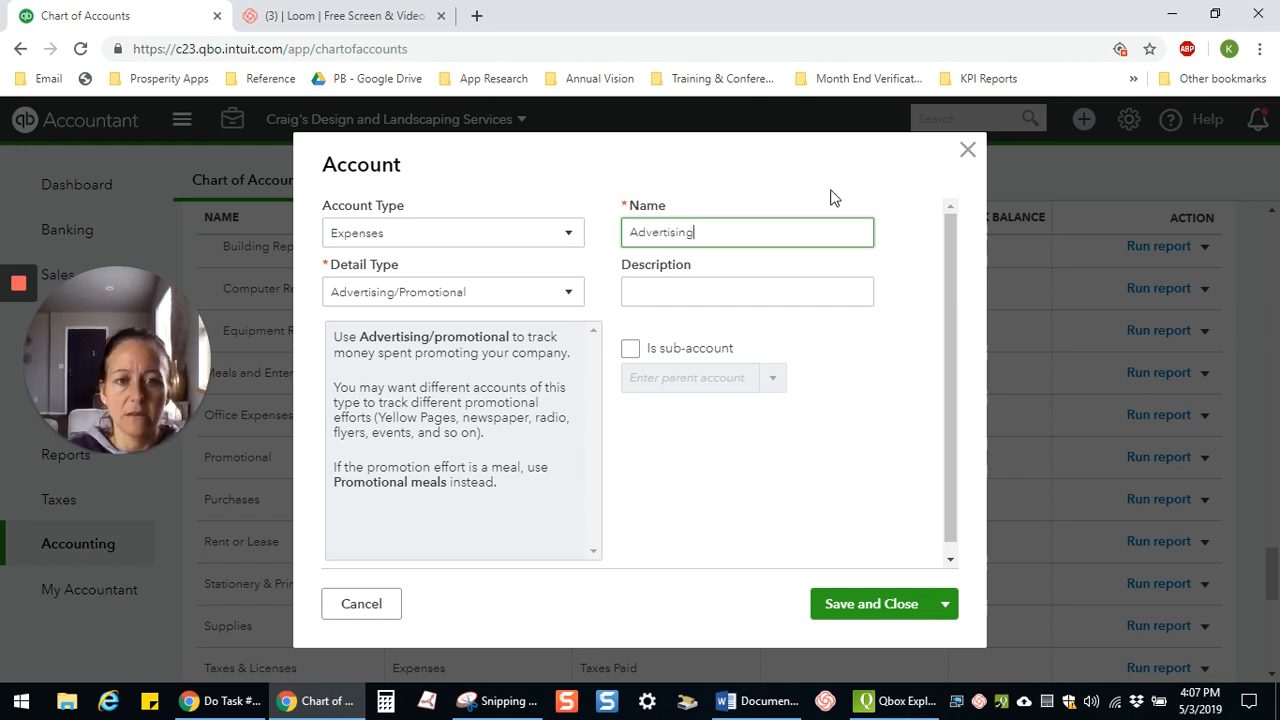
{"action": "left_click", "coordinate": [872, 604]}
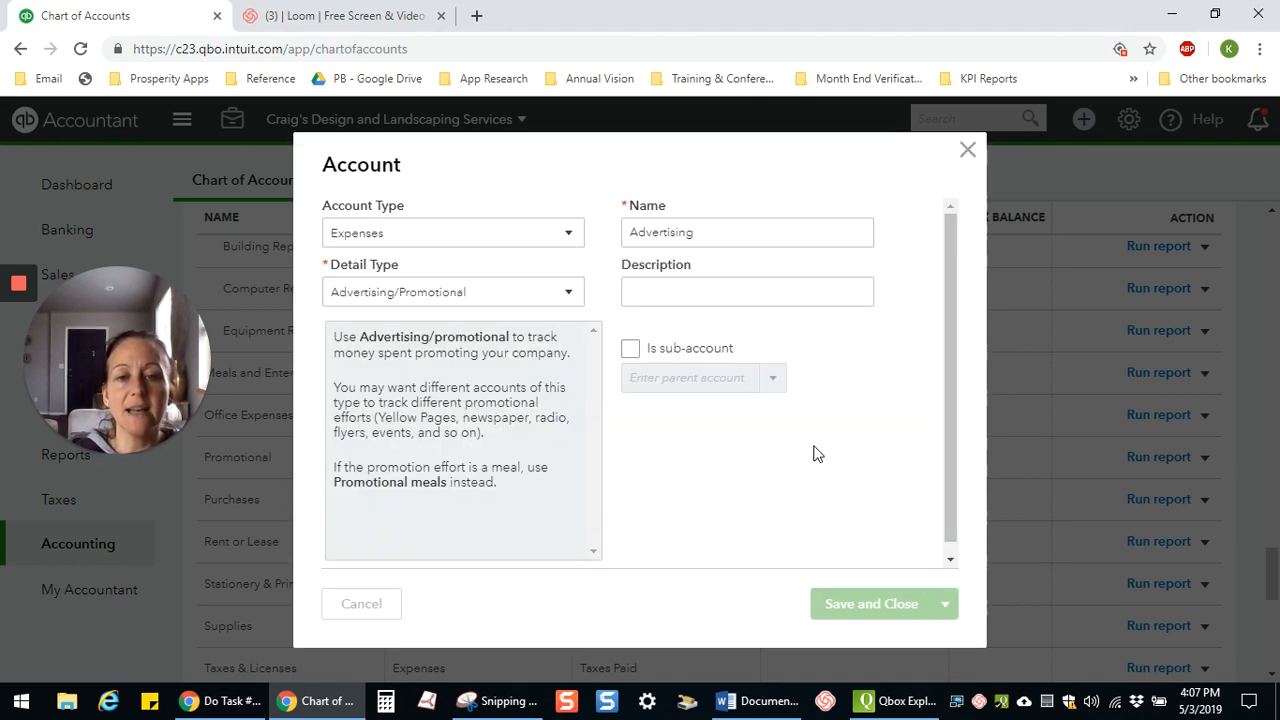
{"action": "left_click", "coordinate": [872, 604]}
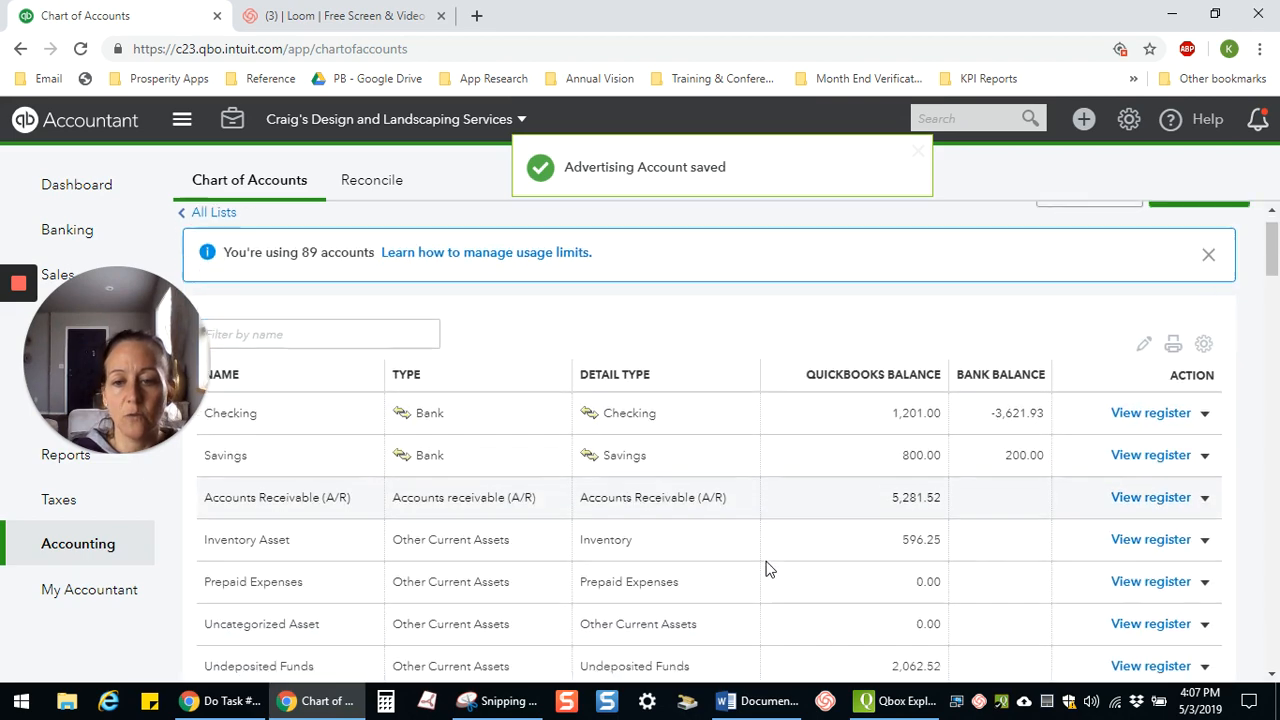
{"action": "scroll", "scroll_direction": "down", "scroll_amount": 3}
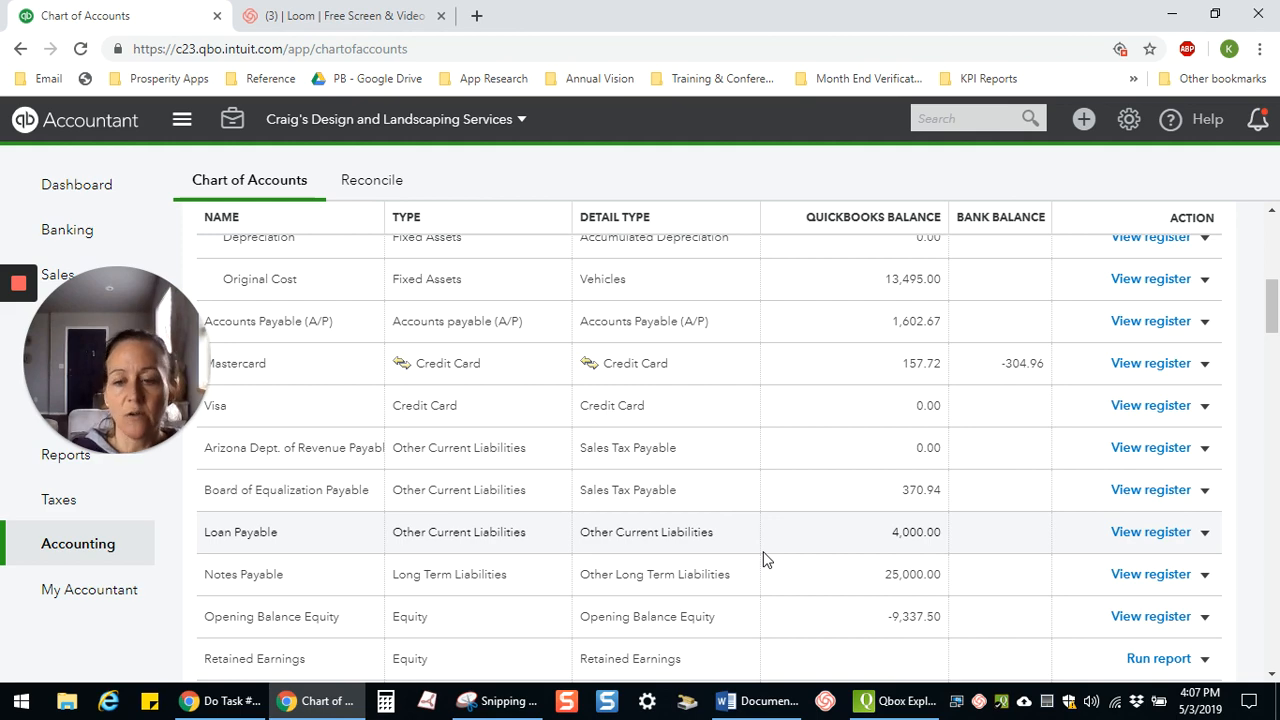
{"action": "scroll", "scroll_direction": "down", "scroll_amount": 3}
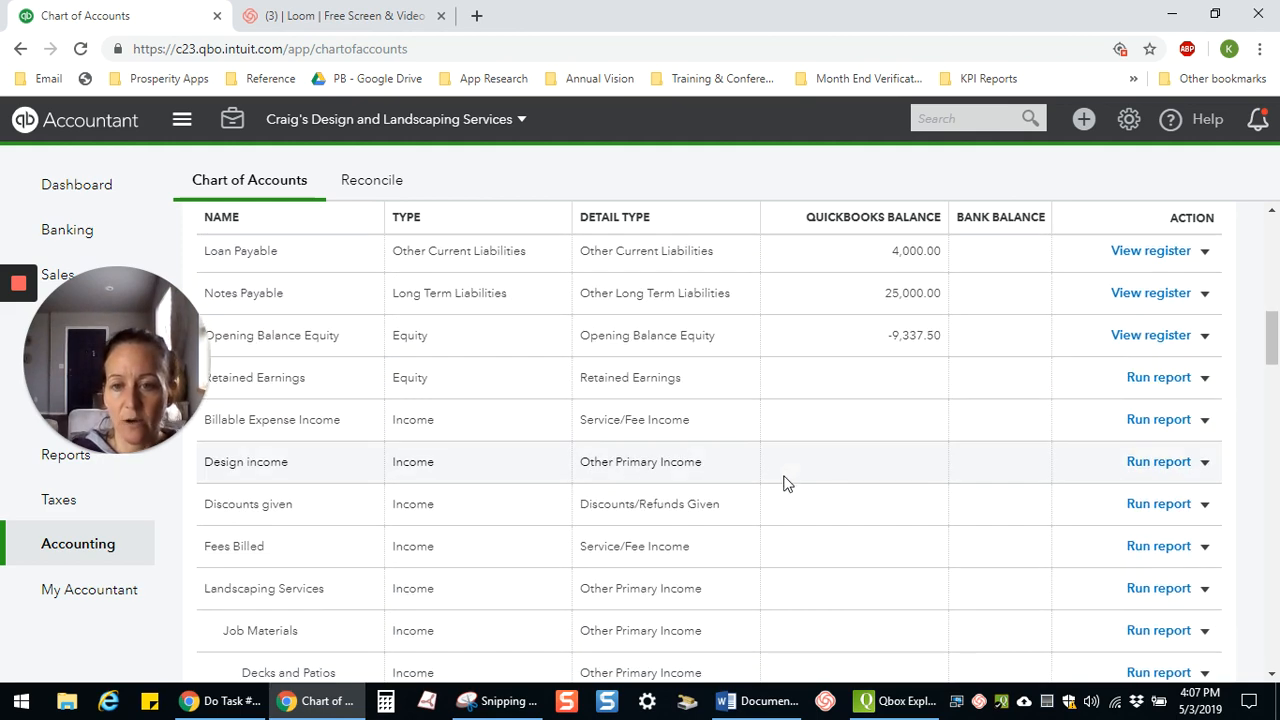
{"action": "scroll", "scroll_direction": "down", "scroll_amount": 3}
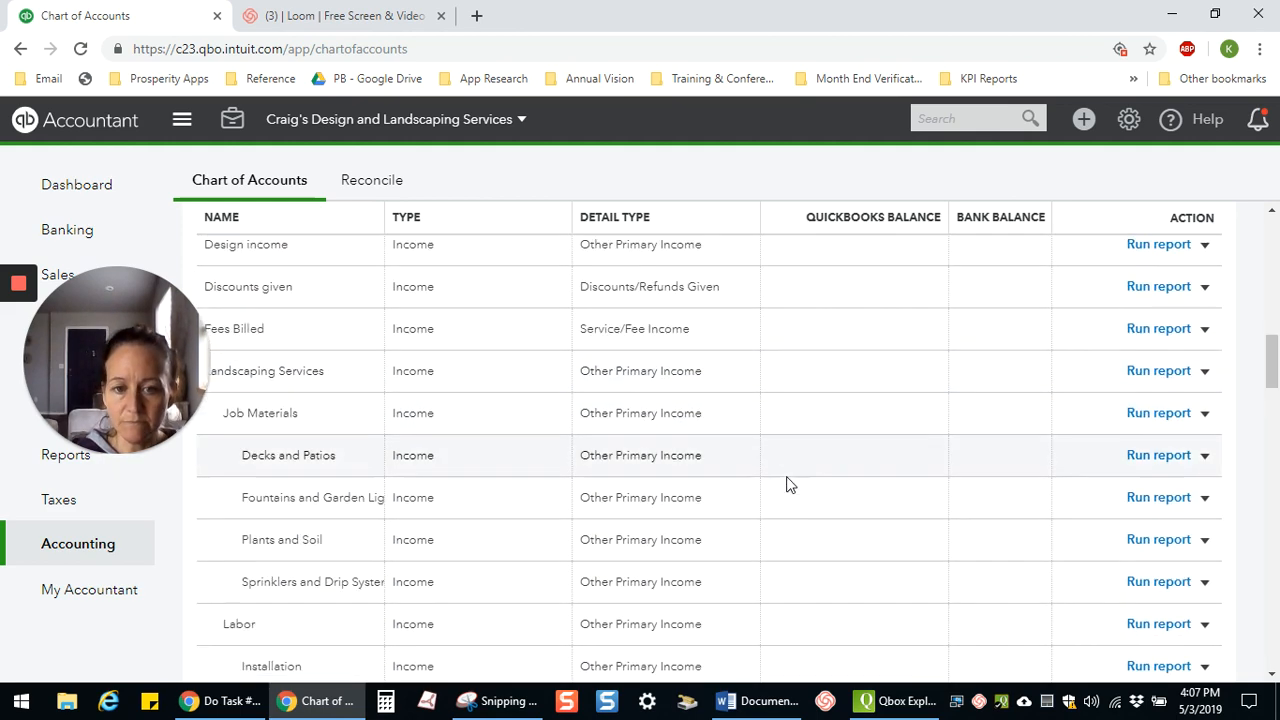
{"action": "scroll", "scroll_direction": "down", "scroll_amount": 3}
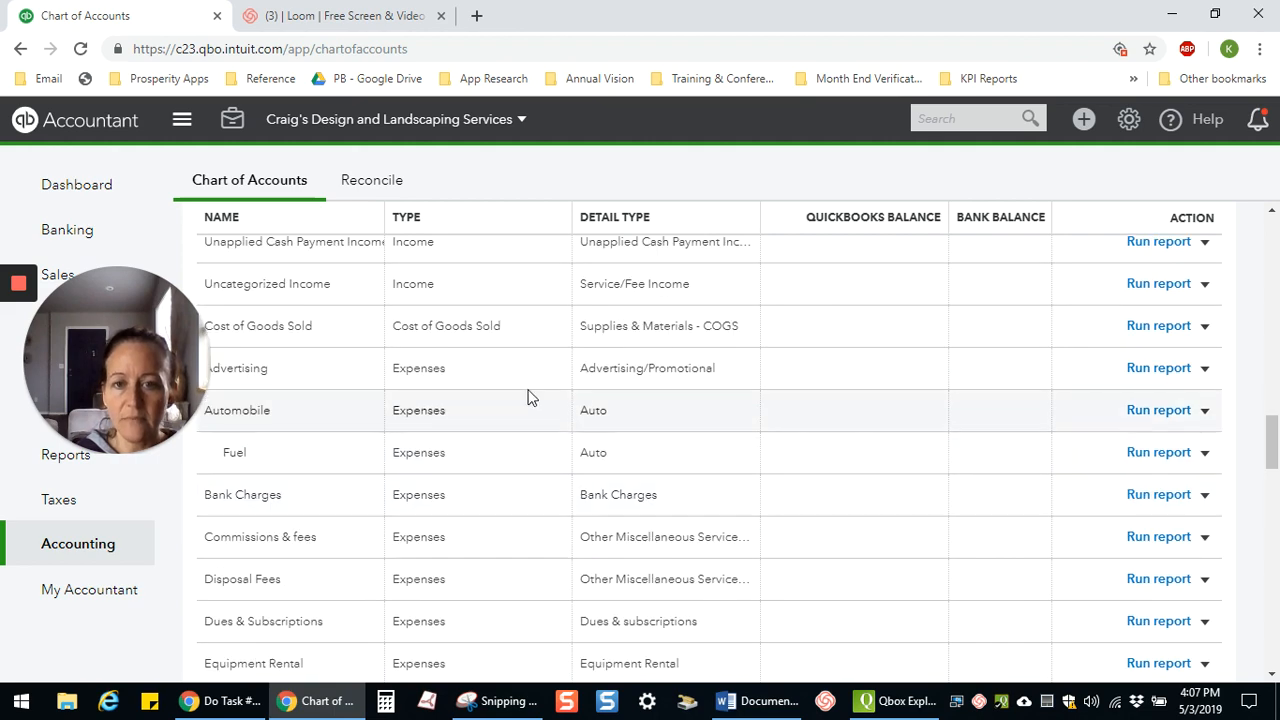
{"action": "scroll", "scroll_direction": "down", "scroll_amount": 3}
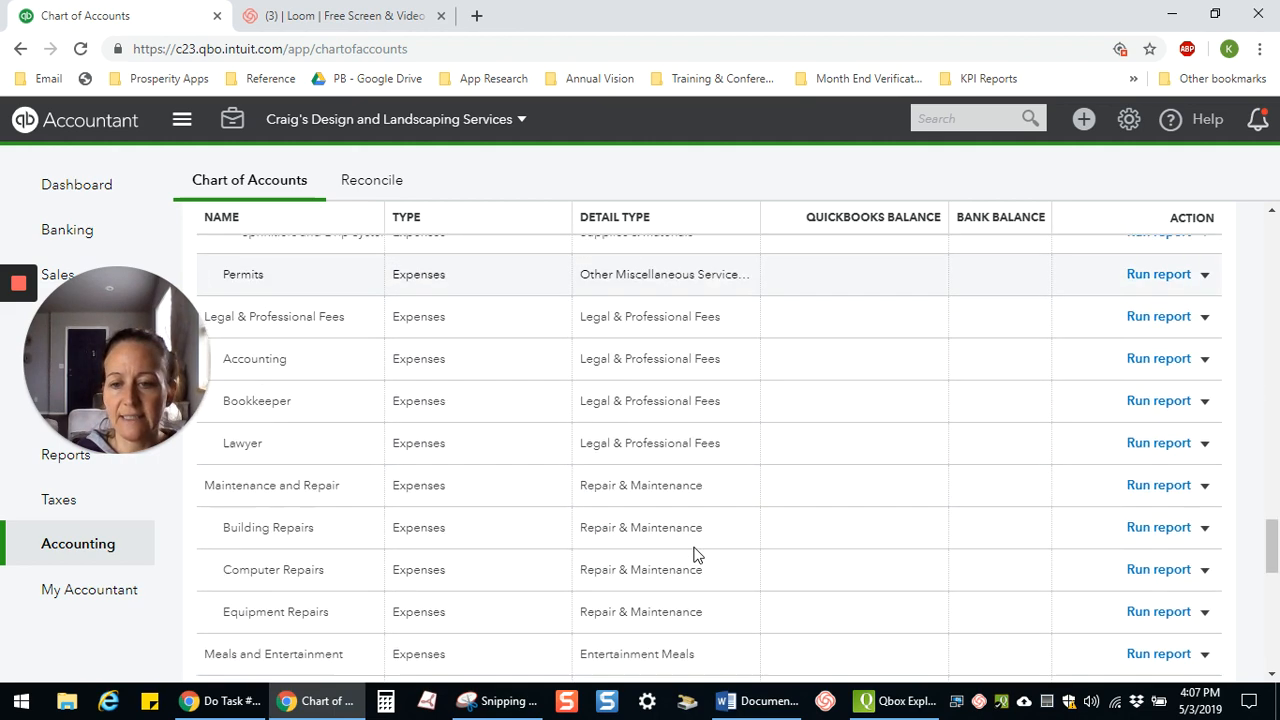
{"action": "scroll", "scroll_direction": "down", "scroll_amount": 3}
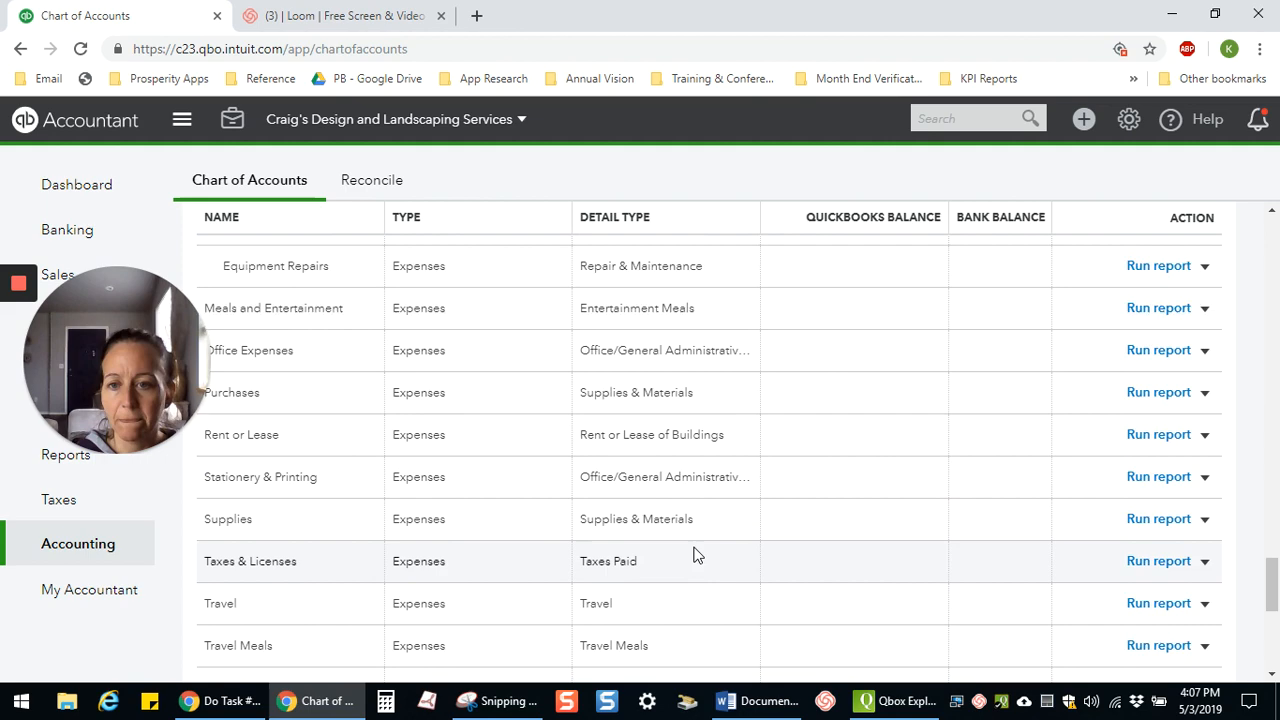
{"action": "scroll", "scroll_direction": "down", "scroll_amount": 3}
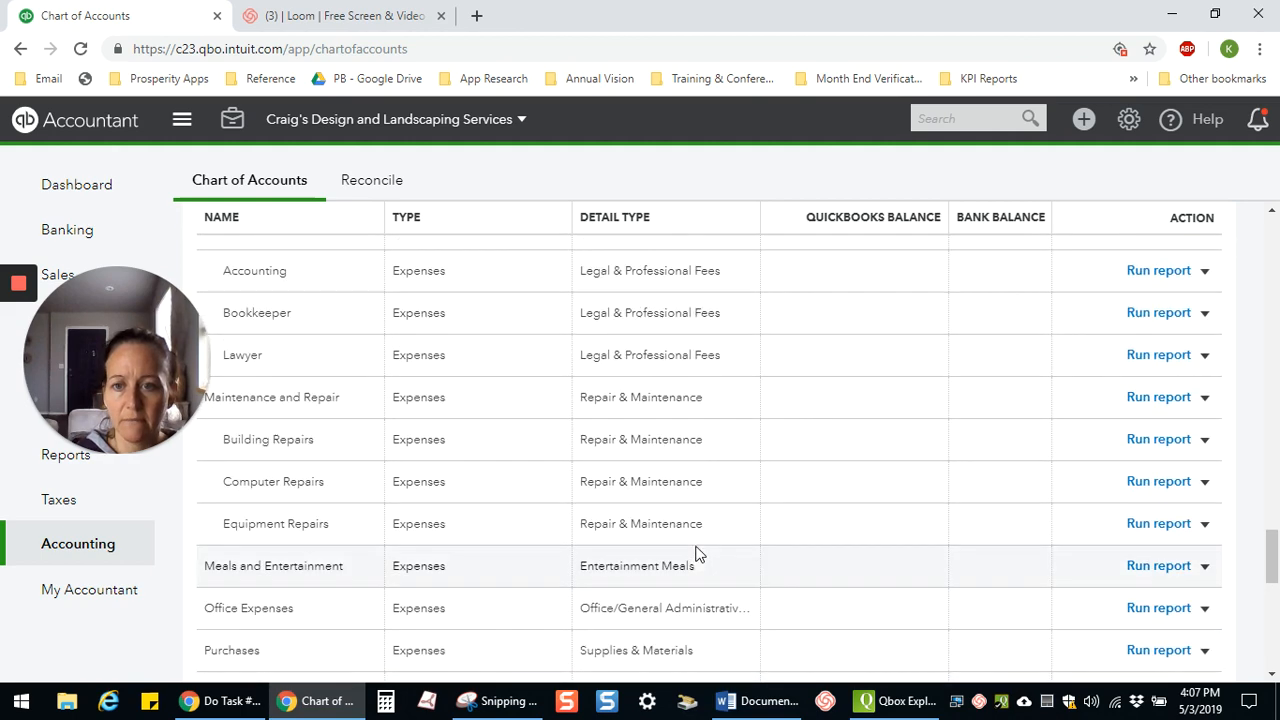
{"action": "scroll", "scroll_direction": "up", "scroll_amount": 3}
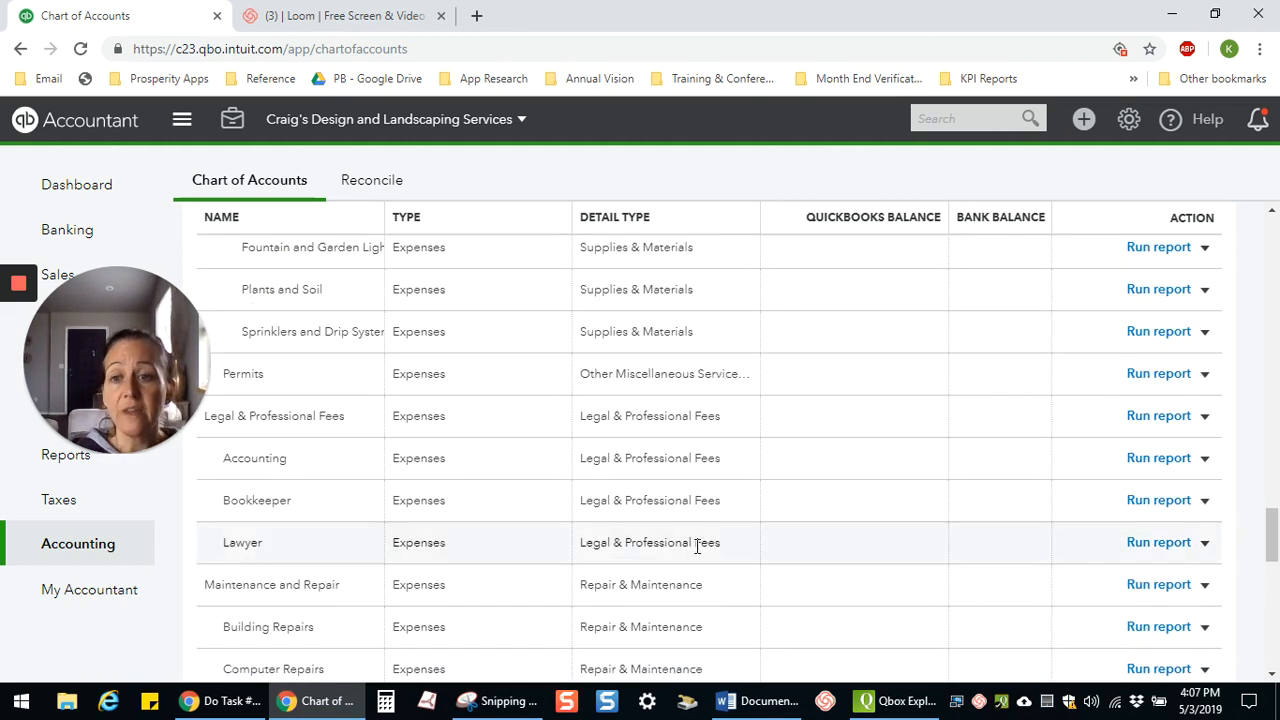